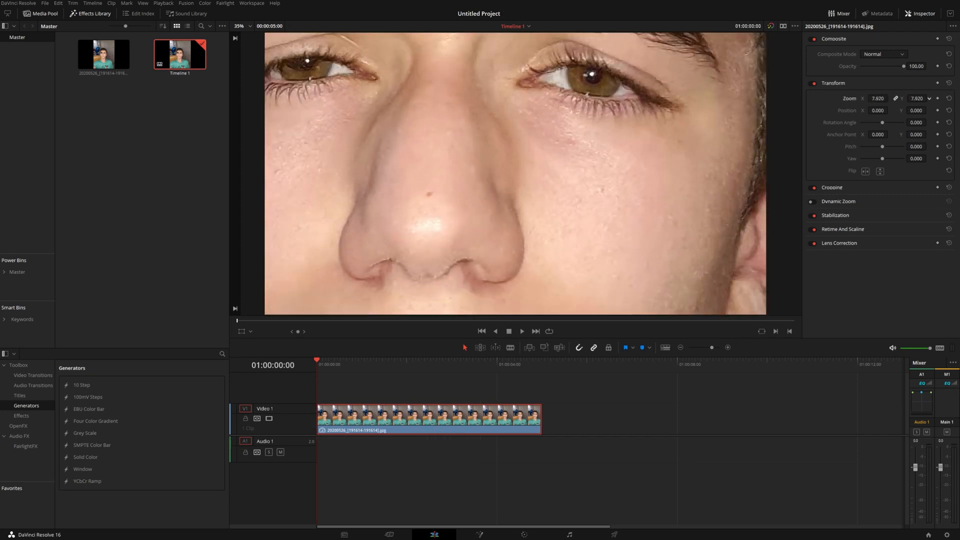
Set the photo's Zoom to 1.270 and Position X to -911, then add a Fusion Composition on Video 2.
{"action": "left_click", "coordinate": [950, 98]}
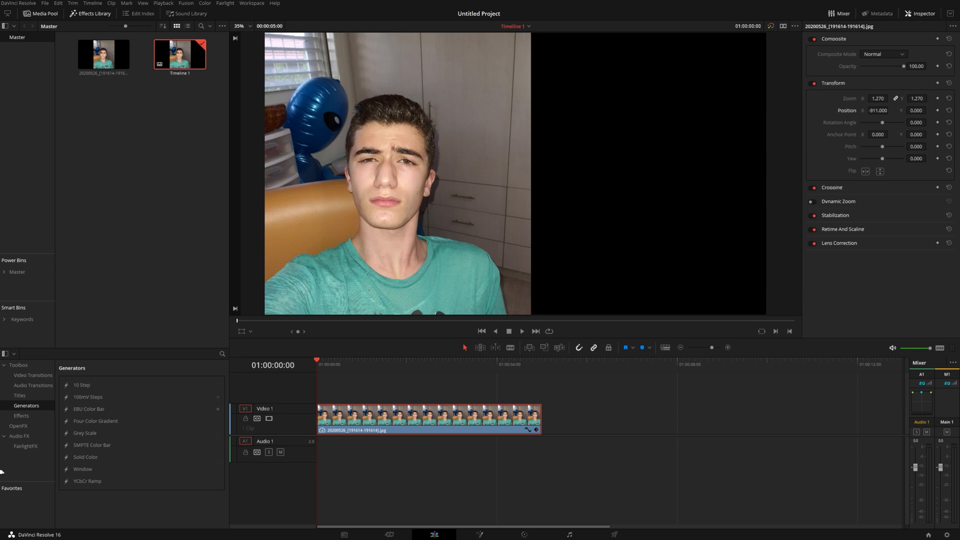
{"action": "left_click", "coordinate": [34, 385]}
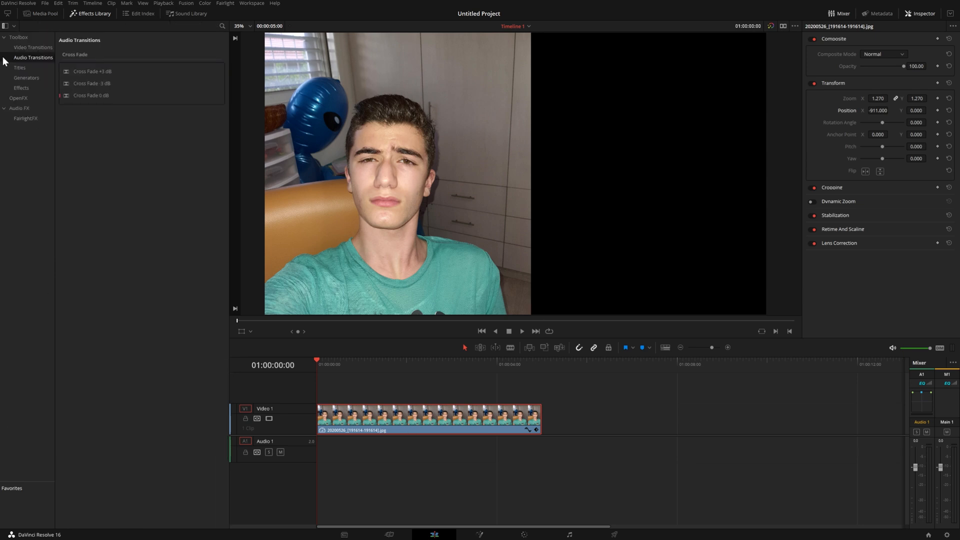
{"action": "left_click", "coordinate": [21, 88]}
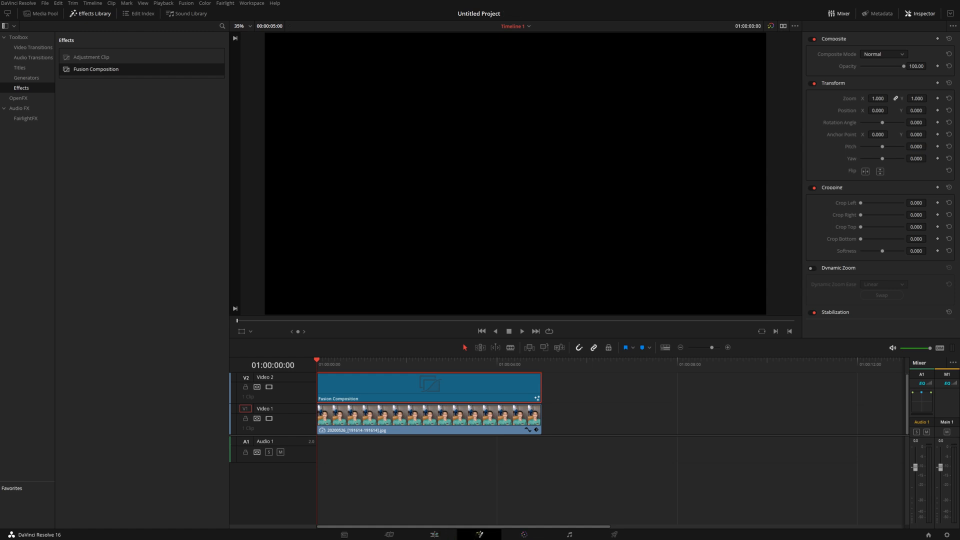
Open the Fusion Composition clip in the Fusion page for node editing.
{"action": "double_click", "coordinate": [429, 386]}
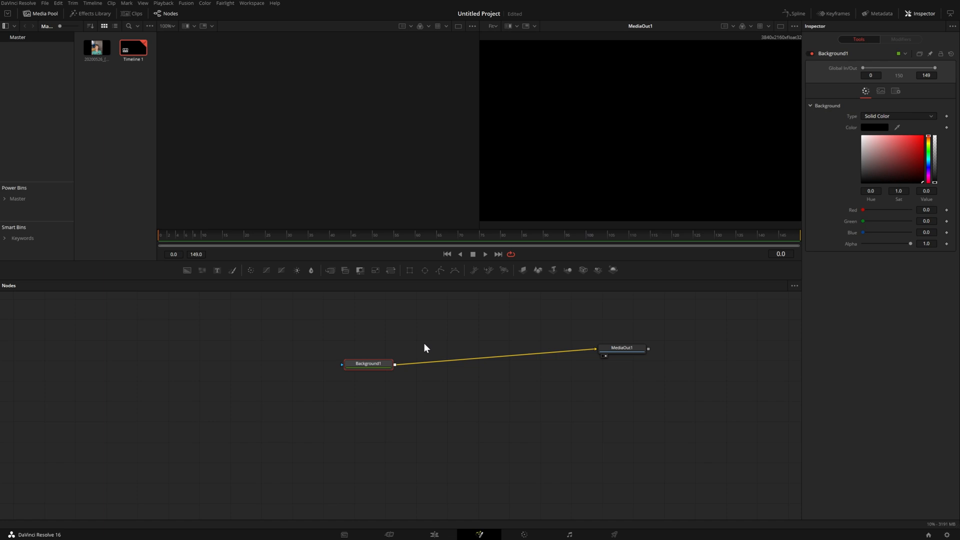
{"action": "mouse_move", "coordinate": [547, 318]}
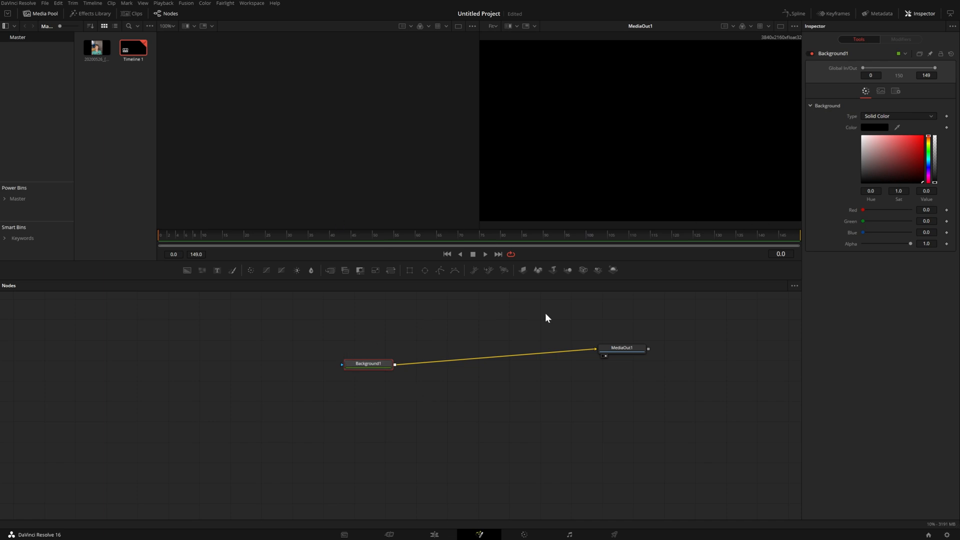
{"action": "mouse_move", "coordinate": [528, 281]}
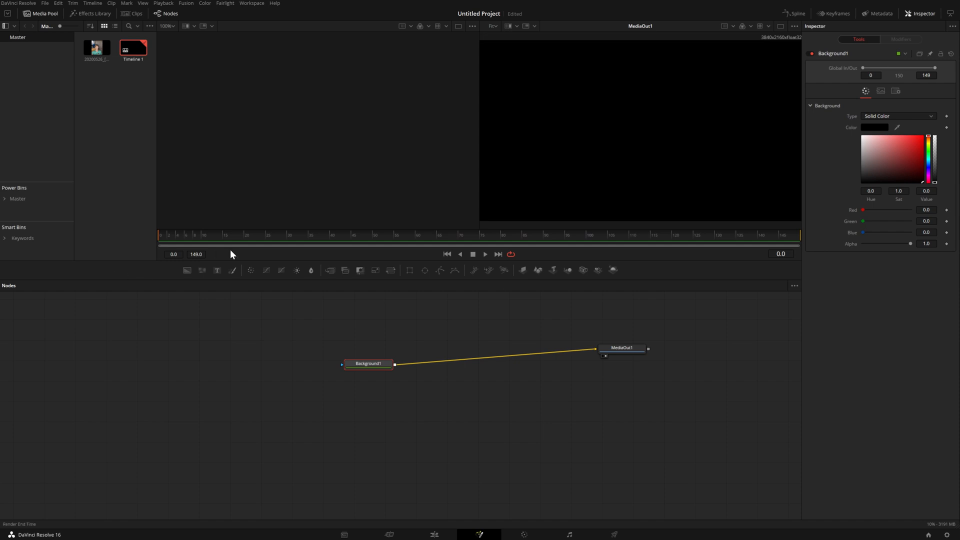
{"action": "mouse_move", "coordinate": [224, 269]}
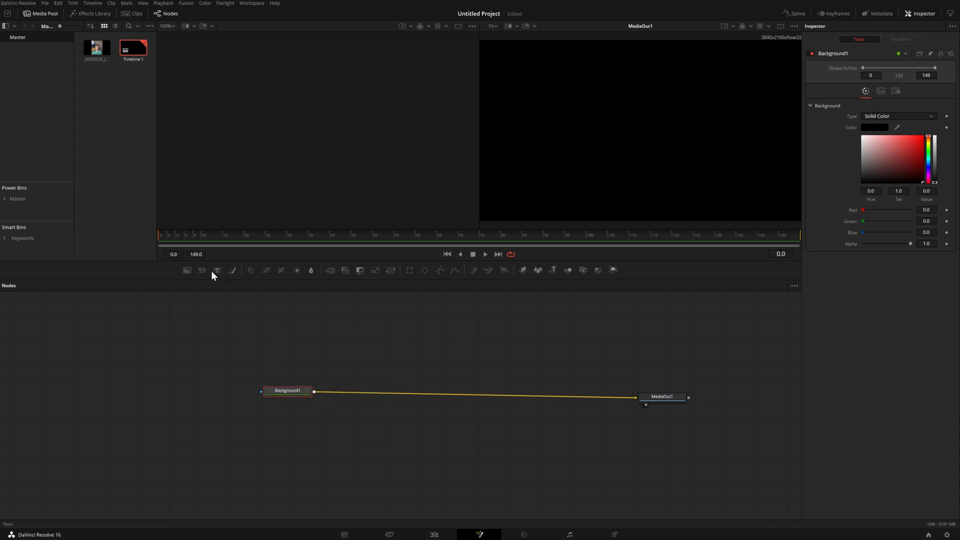
{"action": "mouse_move", "coordinate": [271, 303]}
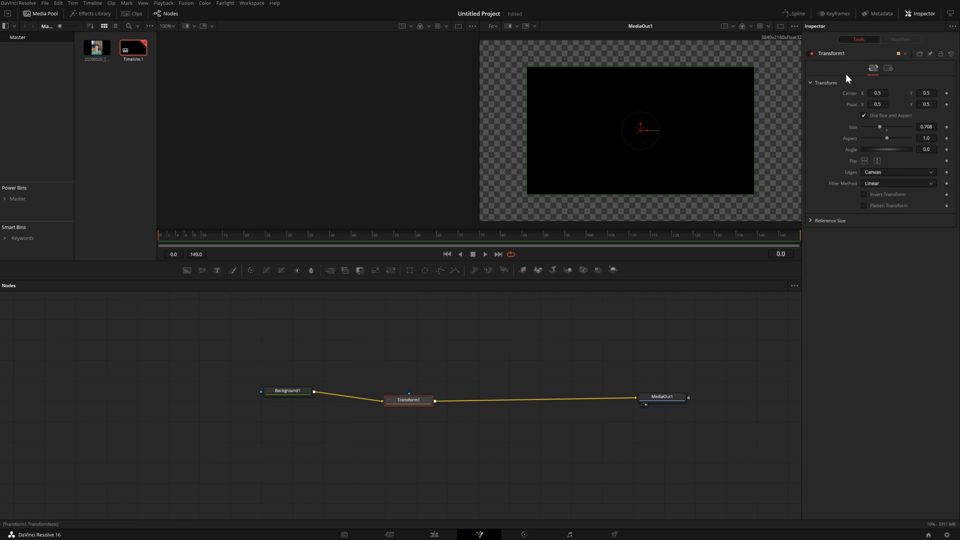
{"action": "mouse_move", "coordinate": [242, 269]}
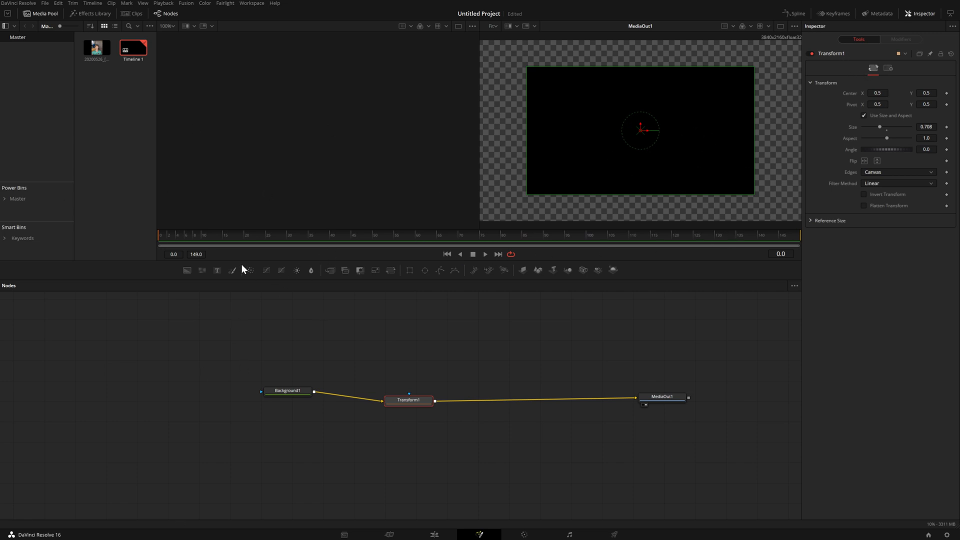
{"action": "mouse_move", "coordinate": [203, 271]}
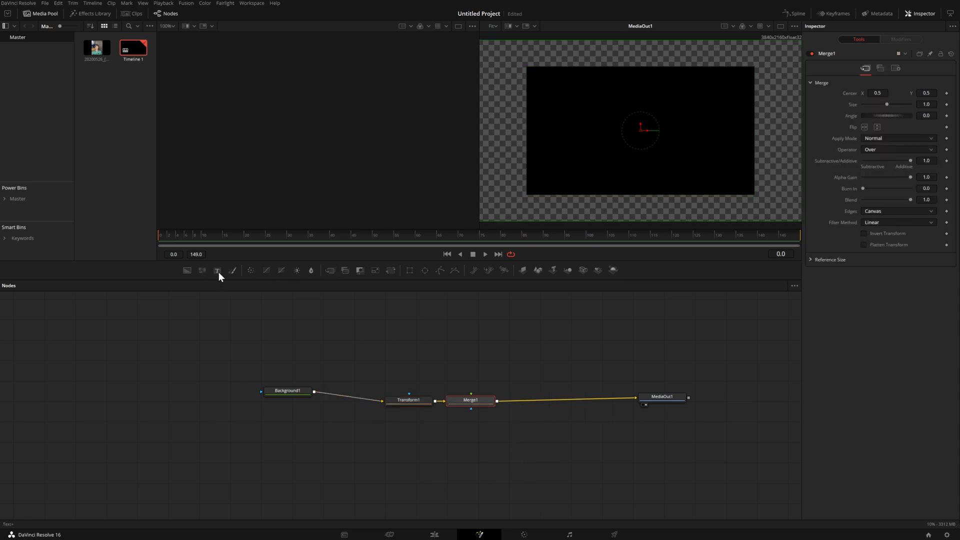
Add a Text node into Merge1's foreground reading 'banana'.
{"action": "left_click", "coordinate": [217, 270]}
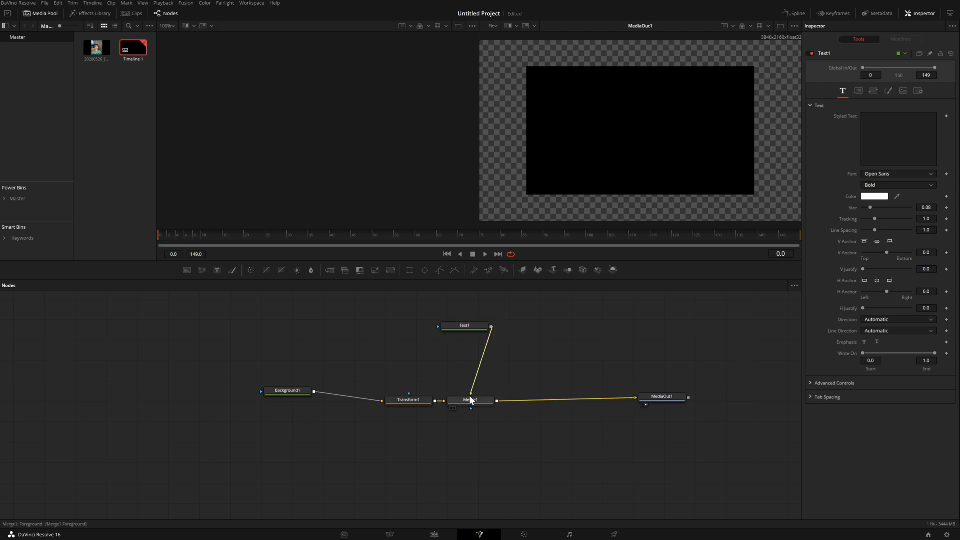
{"action": "left_click", "coordinate": [465, 325]}
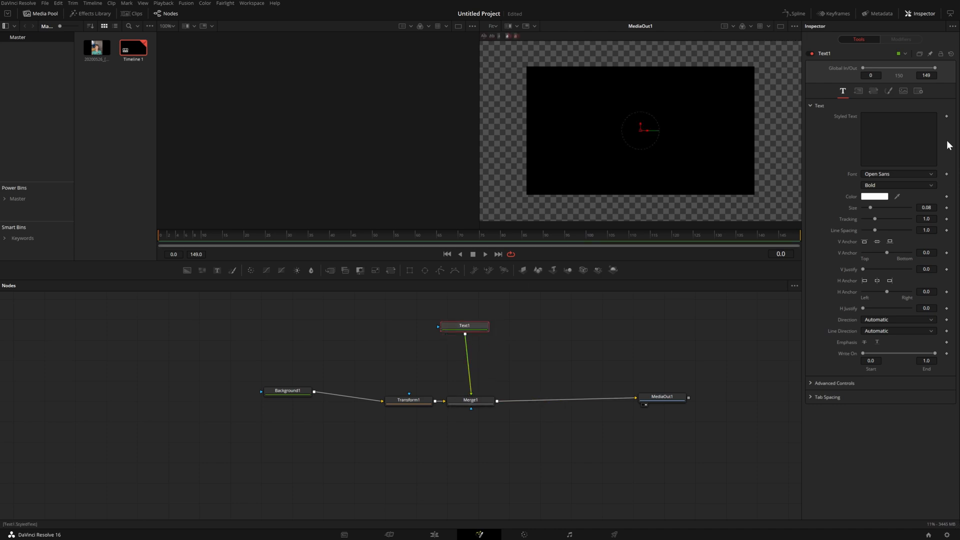
{"action": "left_click", "coordinate": [898, 138]}
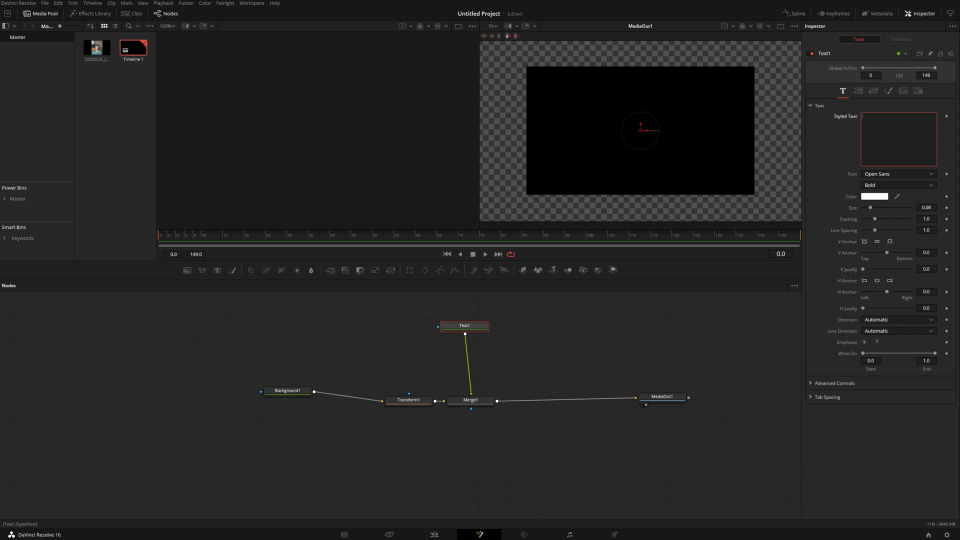
{"action": "type", "text": "ba"}
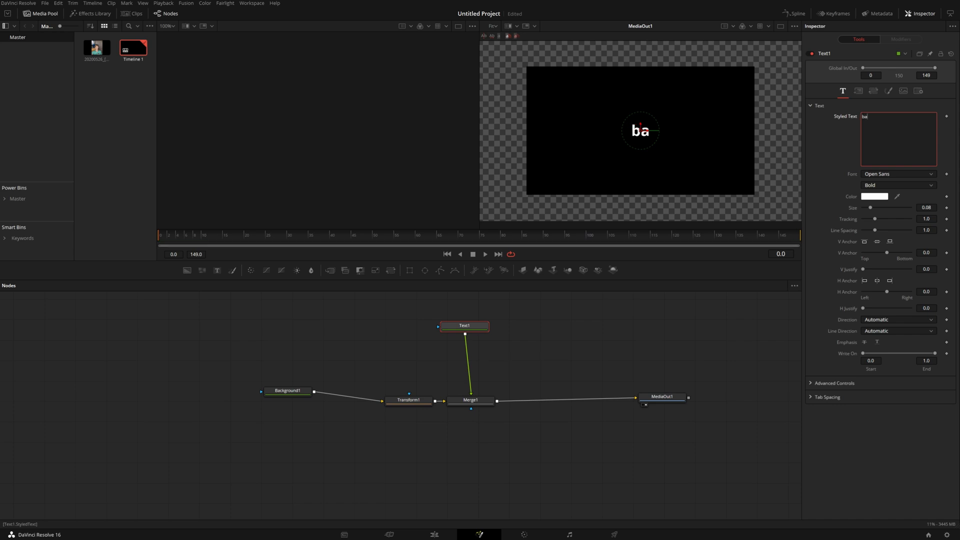
{"action": "type", "text": "na"}
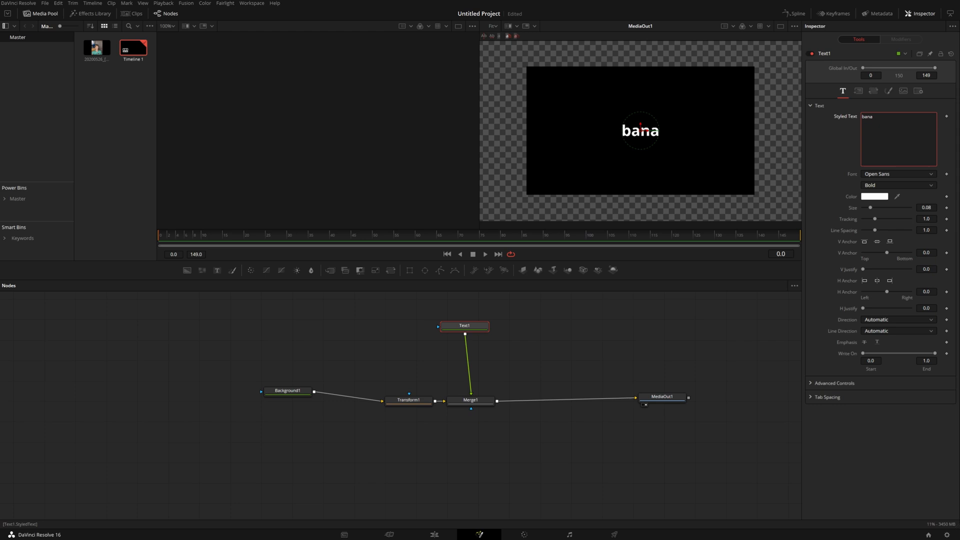
Colour the text yellow and settle on the Open Sans Regular font.
{"action": "left_click", "coordinate": [876, 196]}
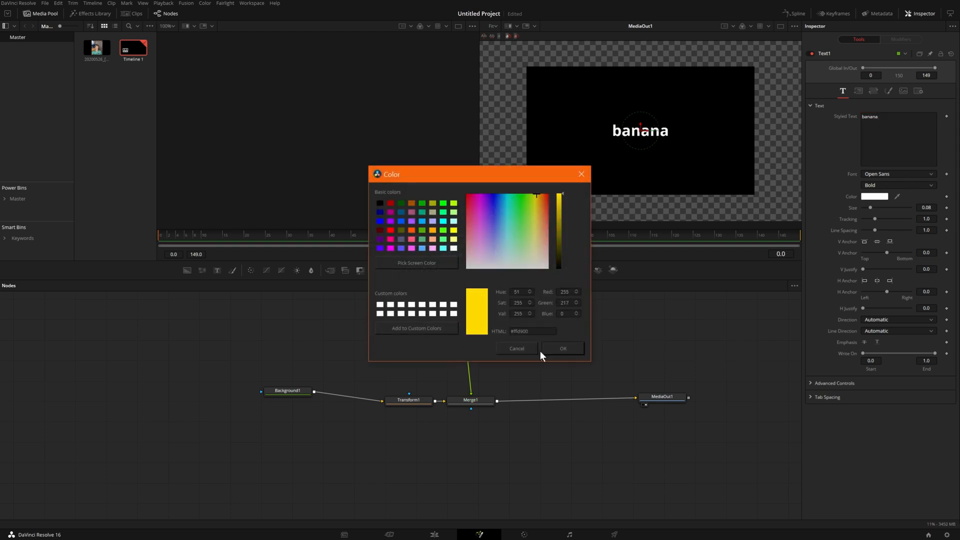
{"action": "left_click", "coordinate": [561, 348]}
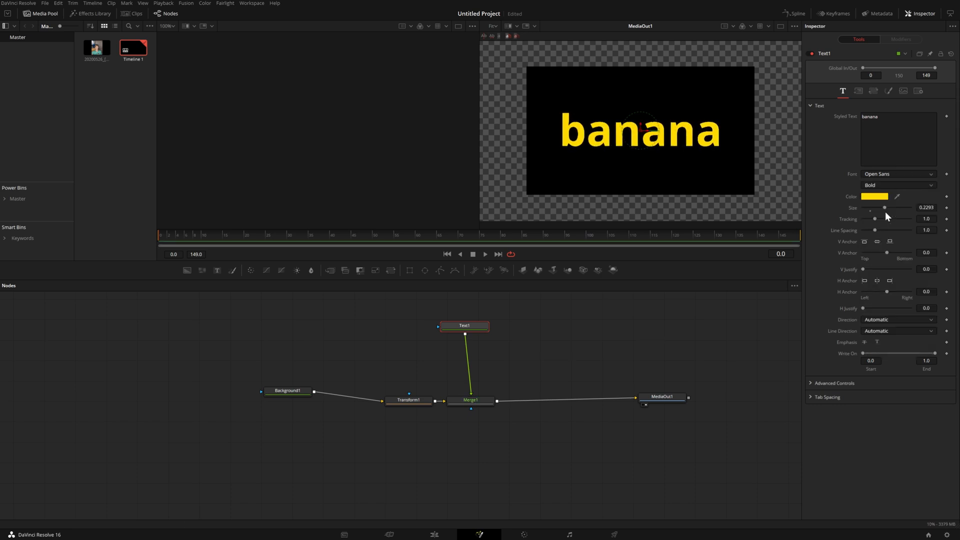
{"action": "left_click", "coordinate": [897, 174]}
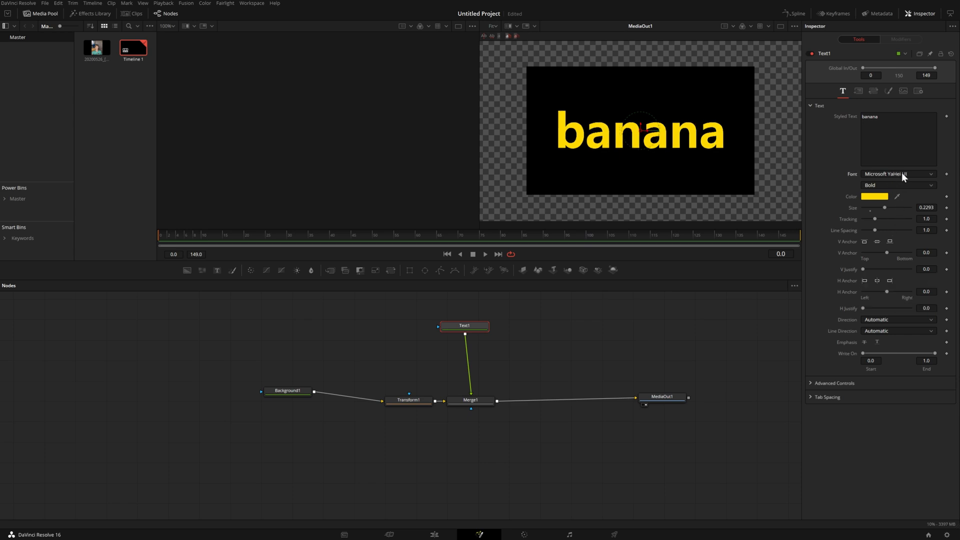
{"action": "left_click", "coordinate": [897, 174]}
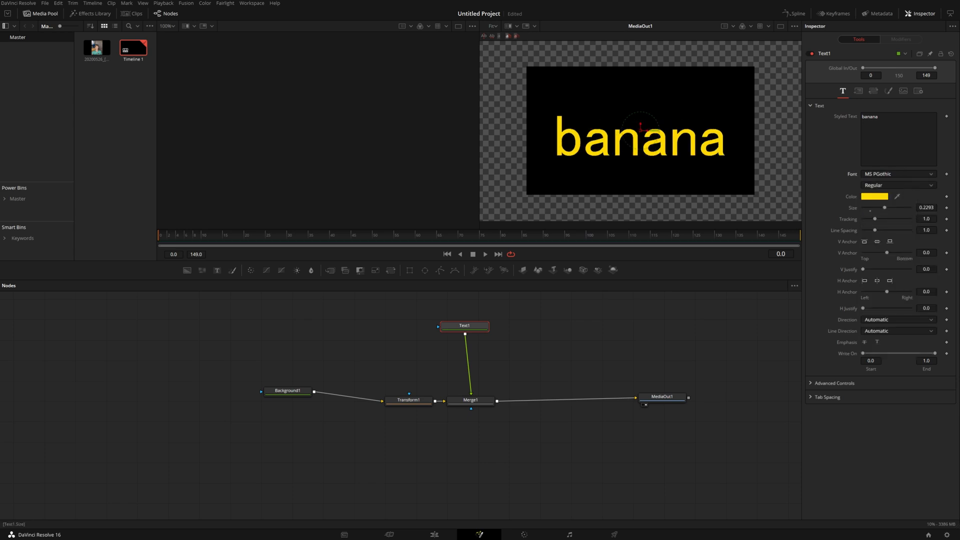
{"action": "left_click", "coordinate": [897, 174]}
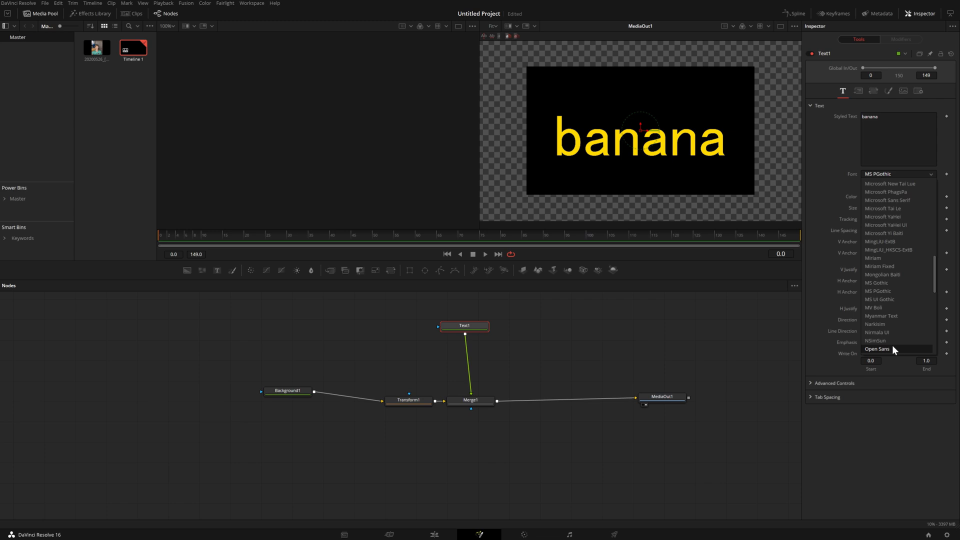
{"action": "left_click", "coordinate": [877, 349]}
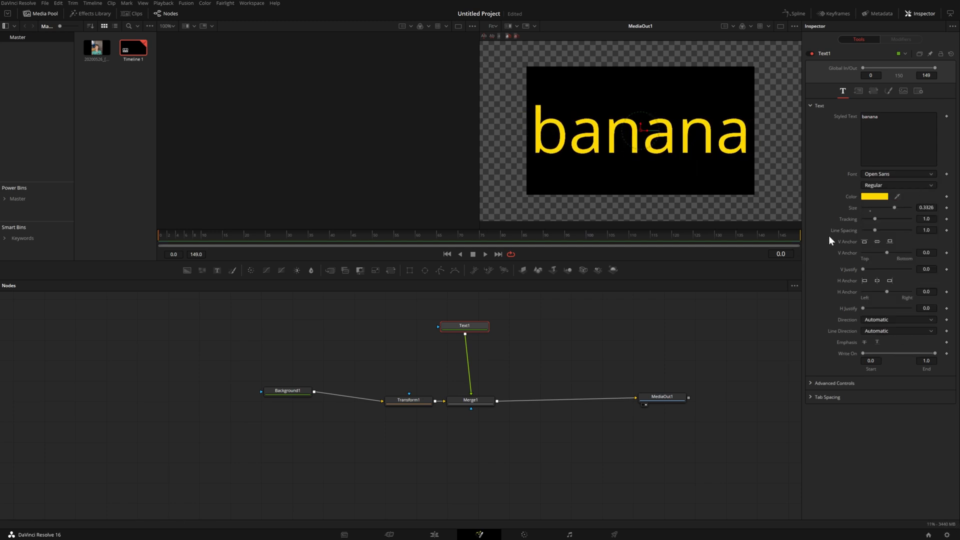
{"action": "mouse_move", "coordinate": [478, 339]}
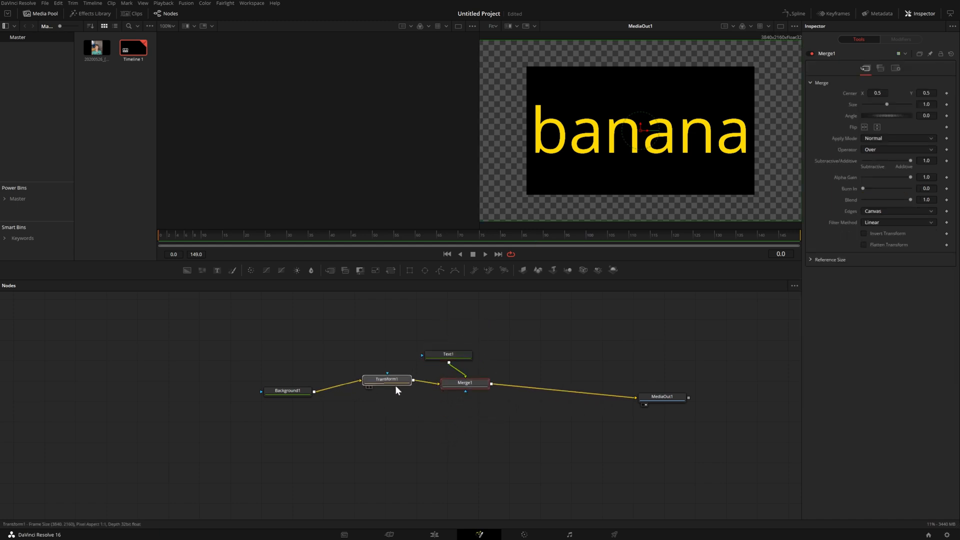
Chain an image plane, Merge3D and Renderer3D to MediaOut, rotating X -28.7, Y -23.5 at scale 2.914.
{"action": "left_click", "coordinate": [386, 379]}
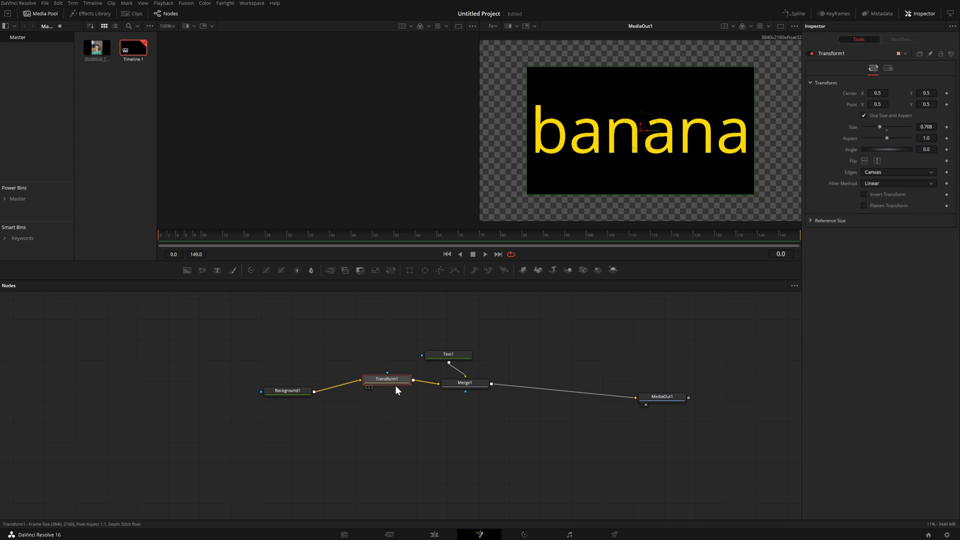
{"action": "mouse_move", "coordinate": [516, 298]}
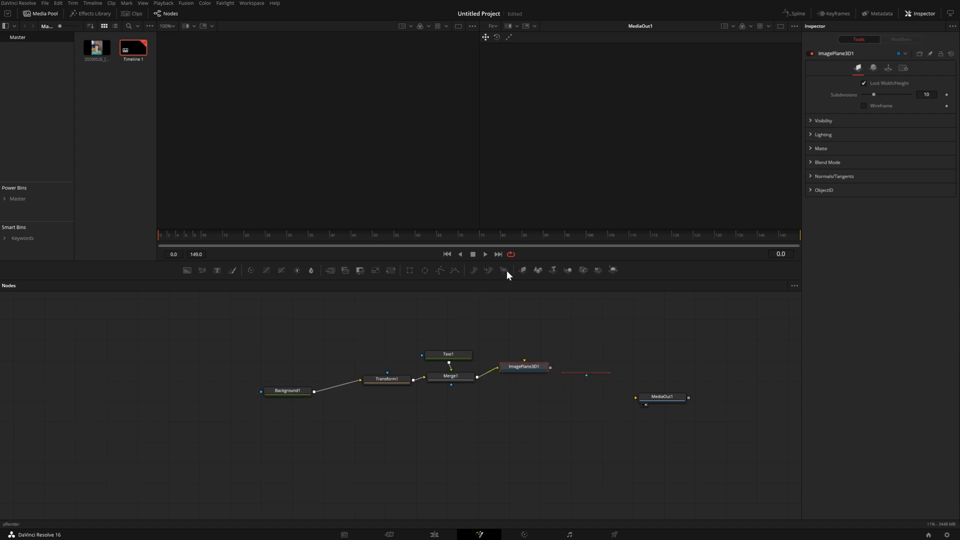
{"action": "left_click", "coordinate": [599, 367]}
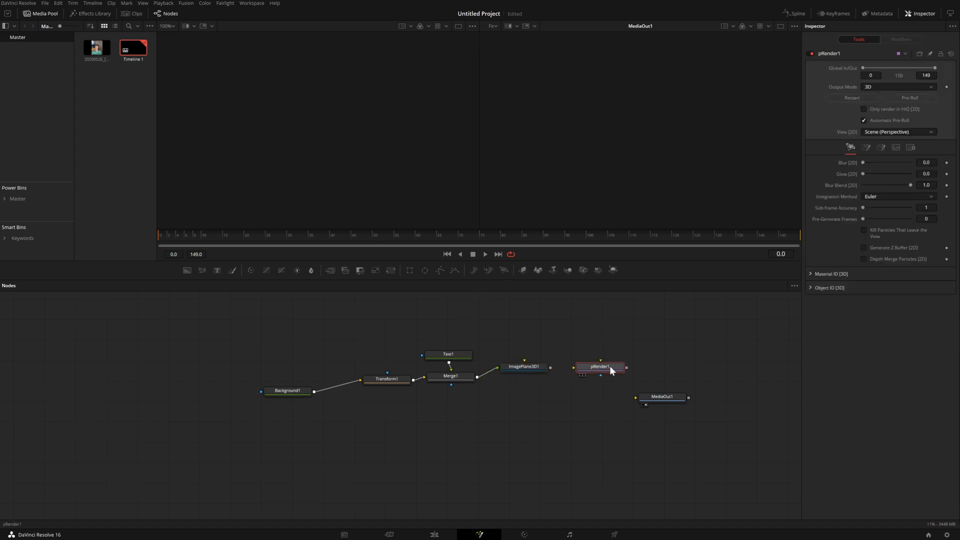
{"action": "key", "text": "Delete"}
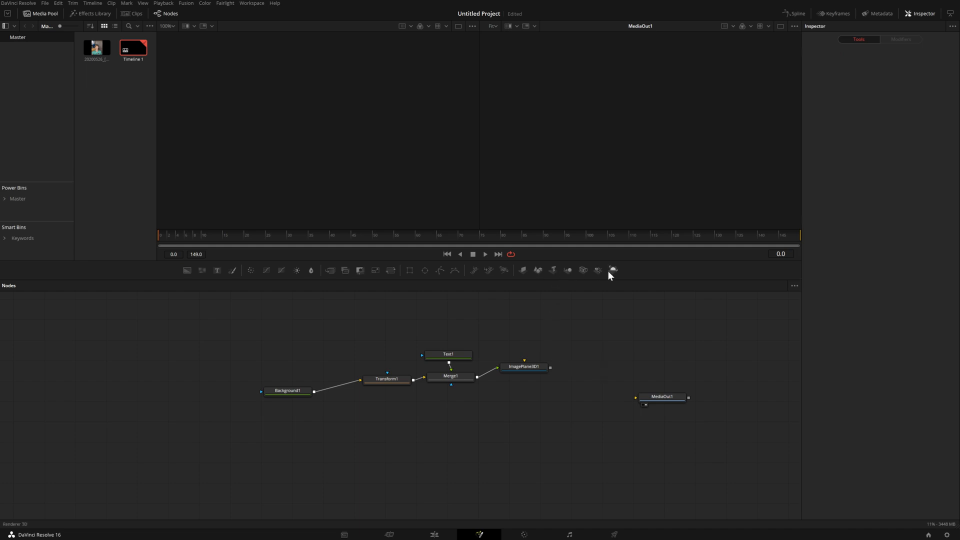
{"action": "left_click", "coordinate": [612, 270]}
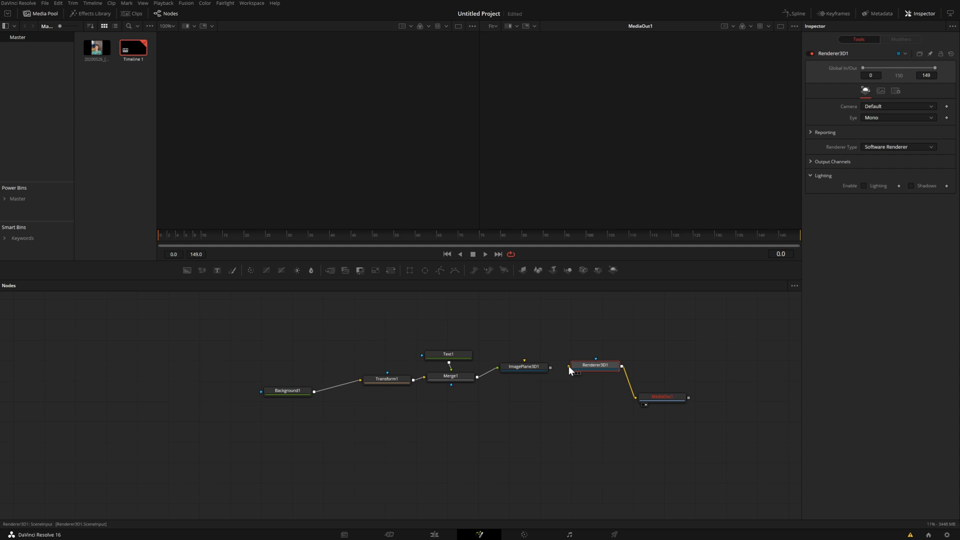
{"action": "left_click", "coordinate": [517, 365]}
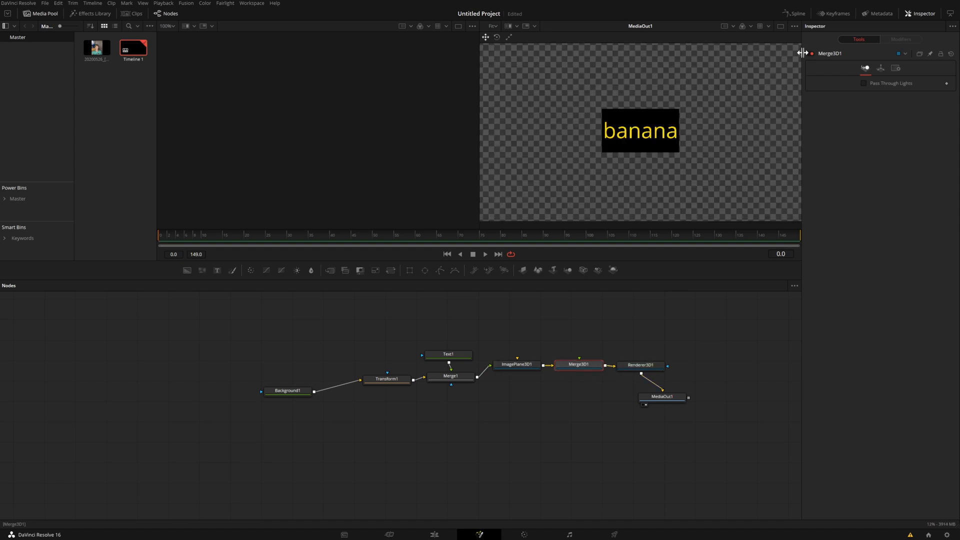
{"action": "left_click", "coordinate": [880, 68]}
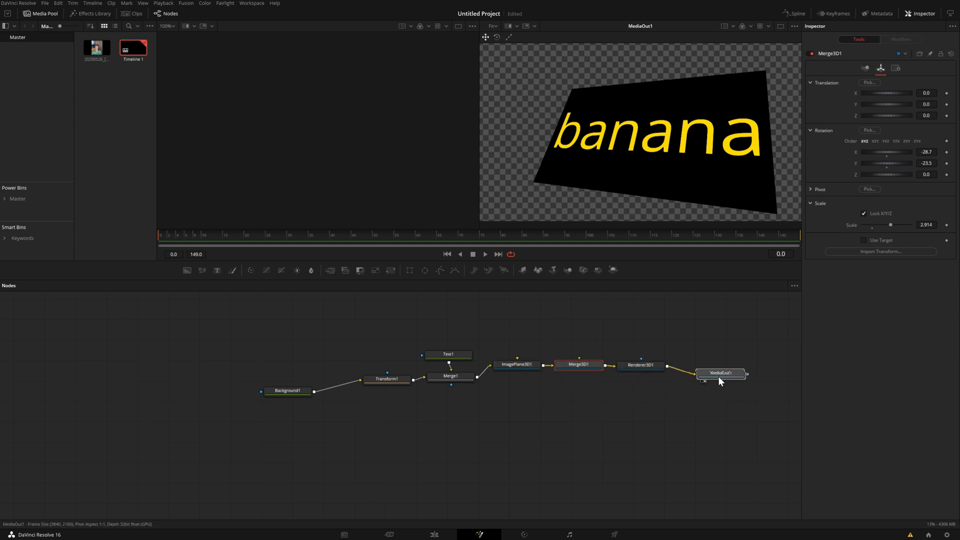
Recolour Background1 coral after checking the composition over the portrait.
{"action": "left_click", "coordinate": [434, 534]}
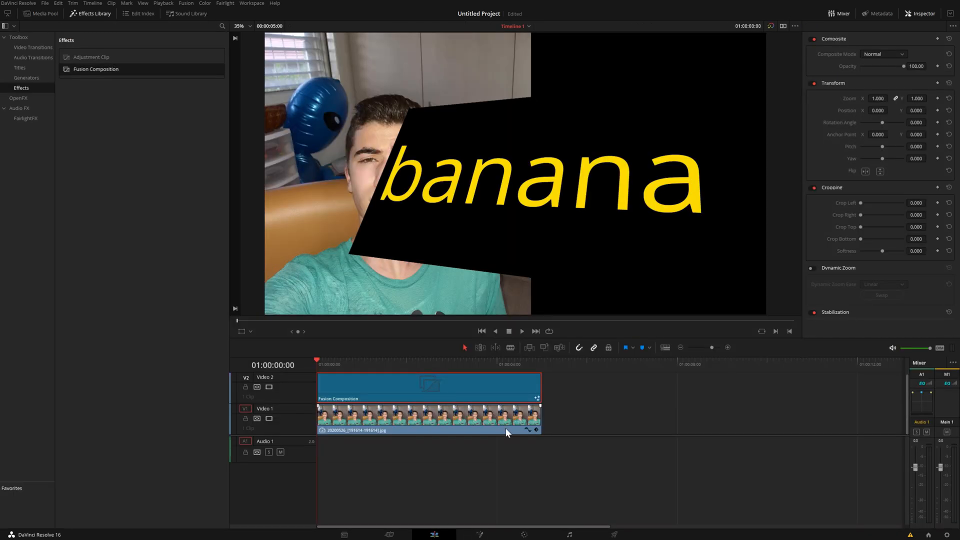
{"action": "mouse_move", "coordinate": [400, 418]}
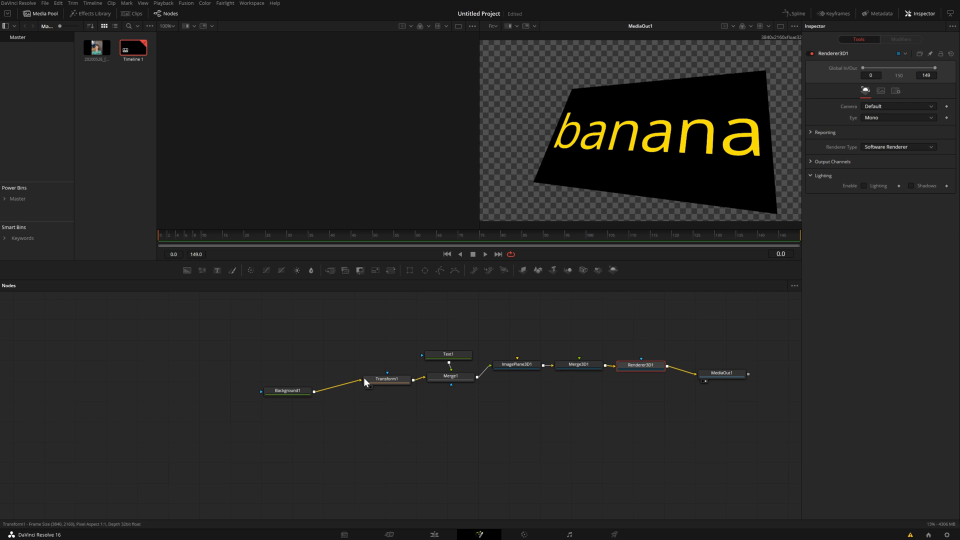
{"action": "left_click", "coordinate": [287, 390]}
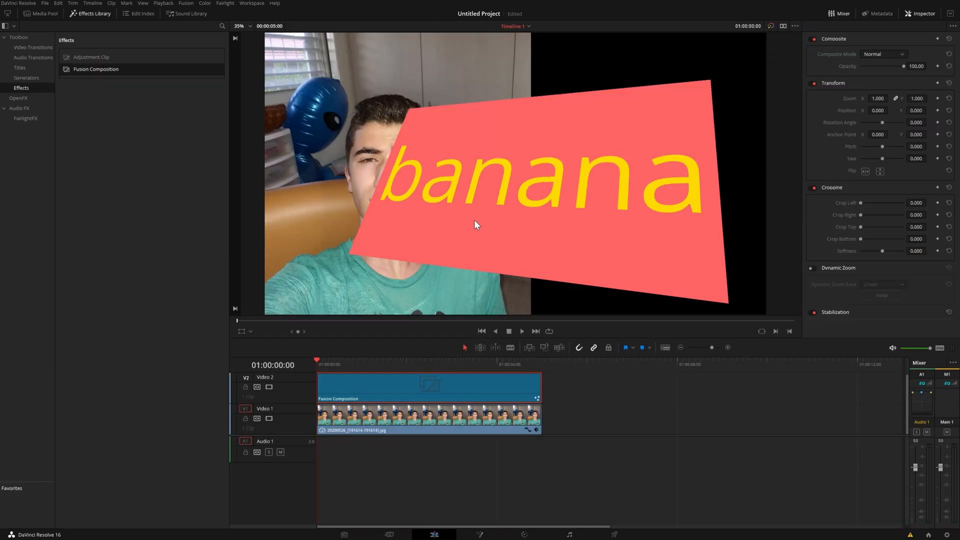
{"action": "mouse_move", "coordinate": [542, 534]}
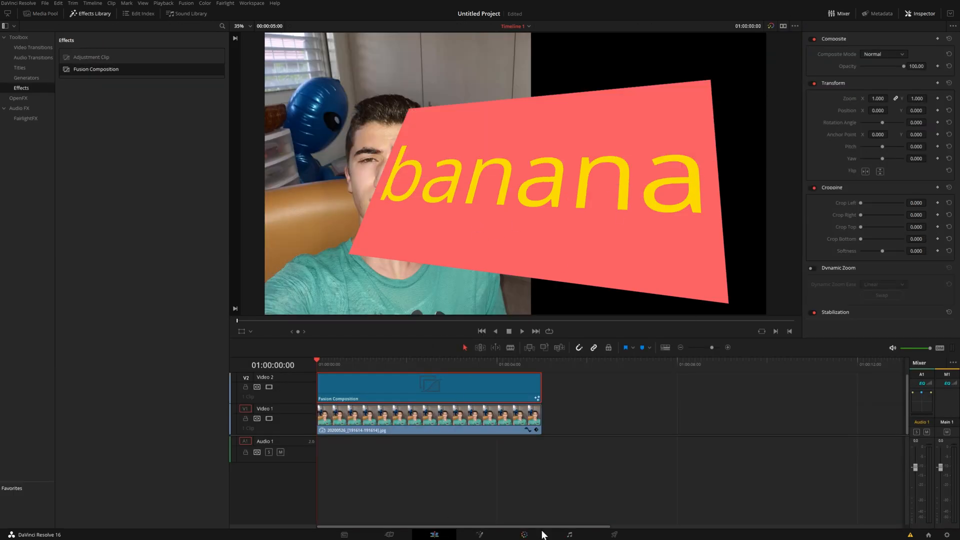
{"action": "left_click", "coordinate": [523, 534]}
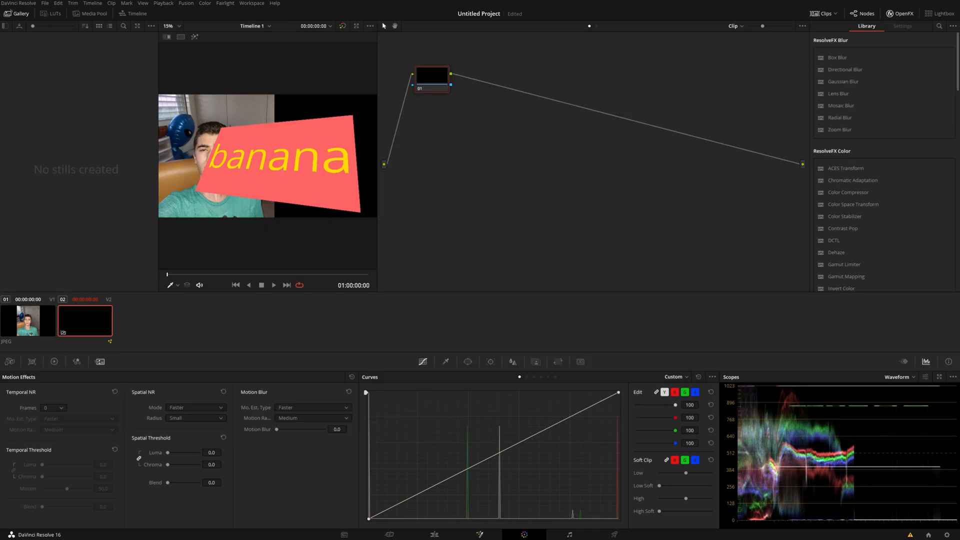
Swing Merge3D rotation Y to -64.3 and place the plane at Position X 424 beside the portrait.
{"action": "left_click", "coordinate": [479, 534]}
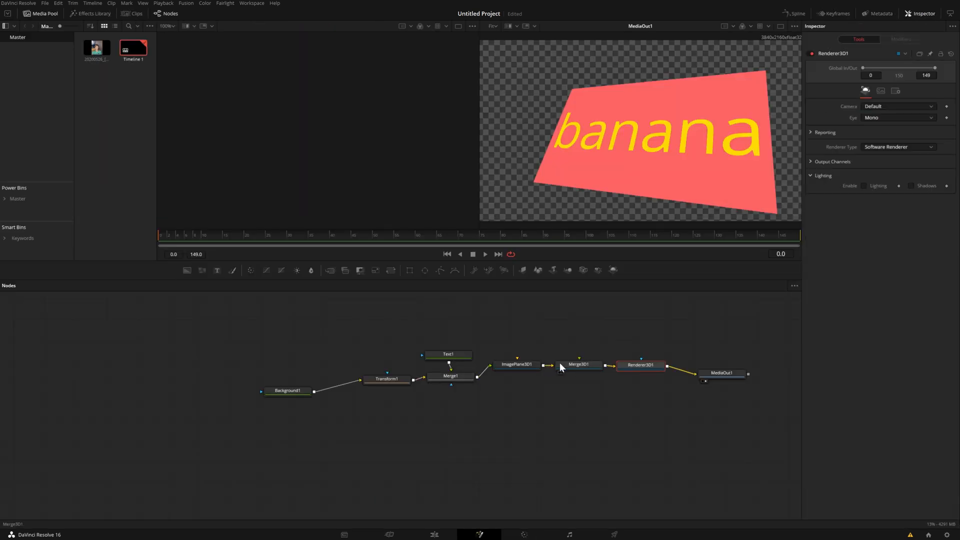
{"action": "left_click", "coordinate": [578, 363]}
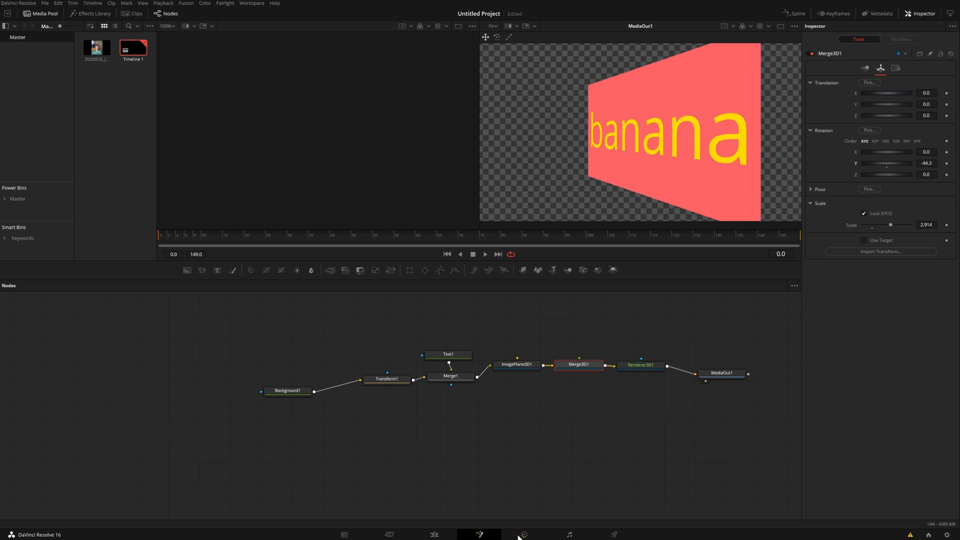
{"action": "left_click", "coordinate": [434, 534]}
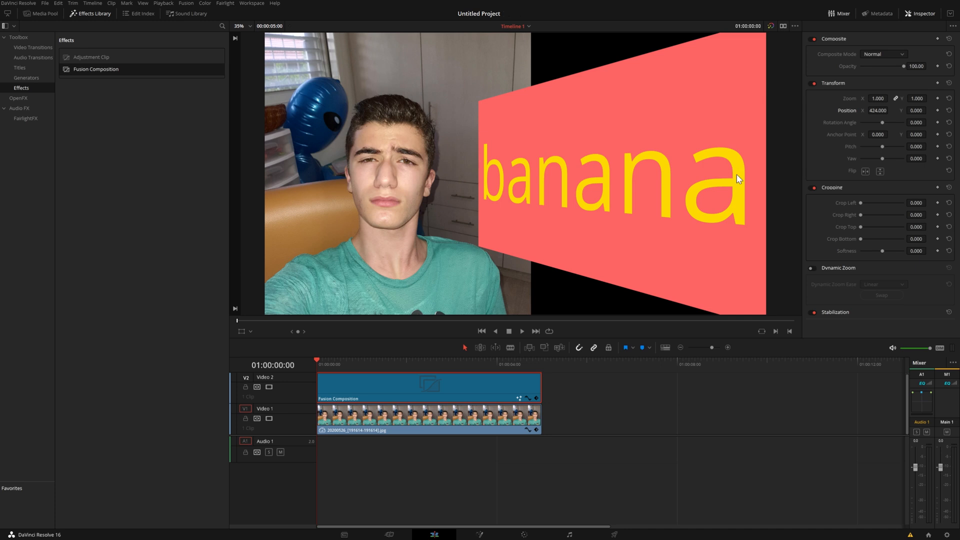
{"action": "mouse_move", "coordinate": [603, 198]}
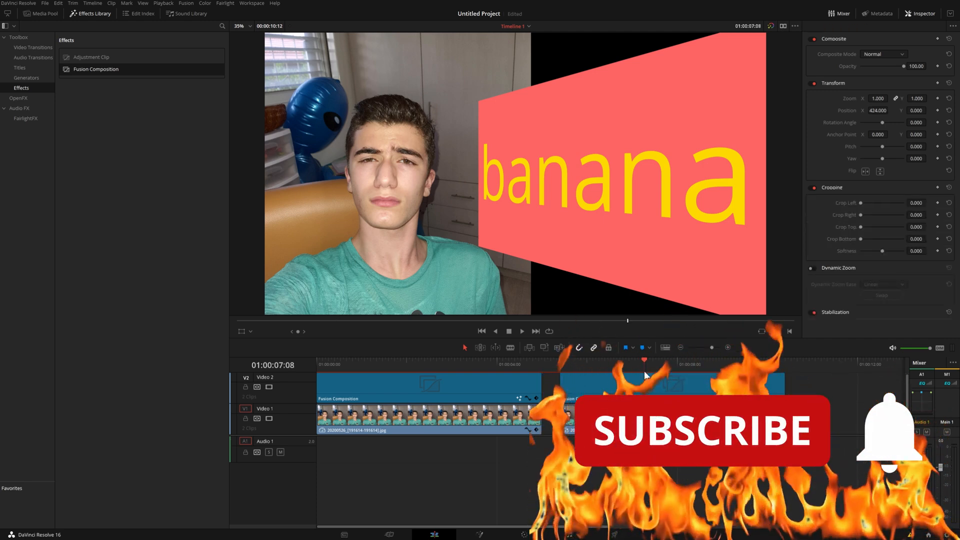
Open the new composition clip in Fusion and delete all its copied nodes.
{"action": "left_click", "coordinate": [522, 534]}
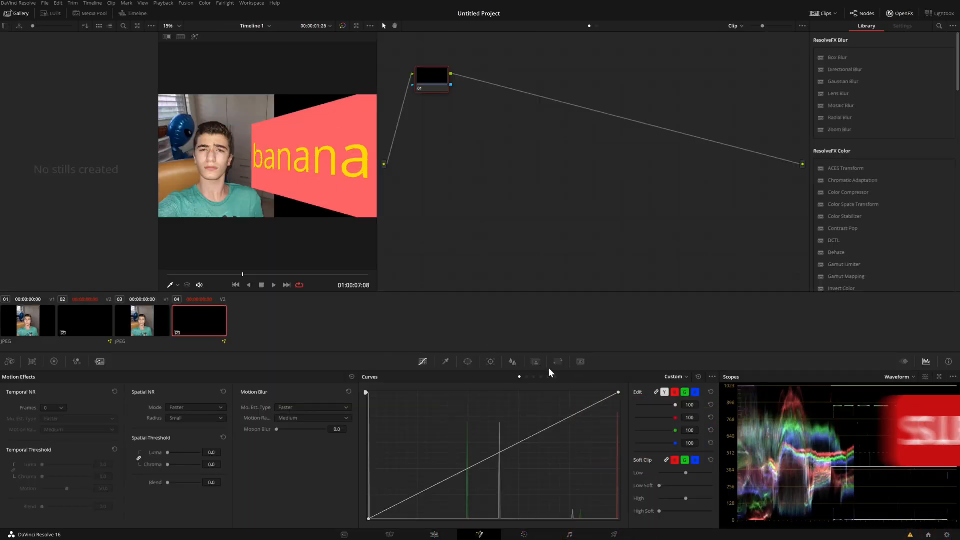
{"action": "left_click", "coordinate": [478, 534]}
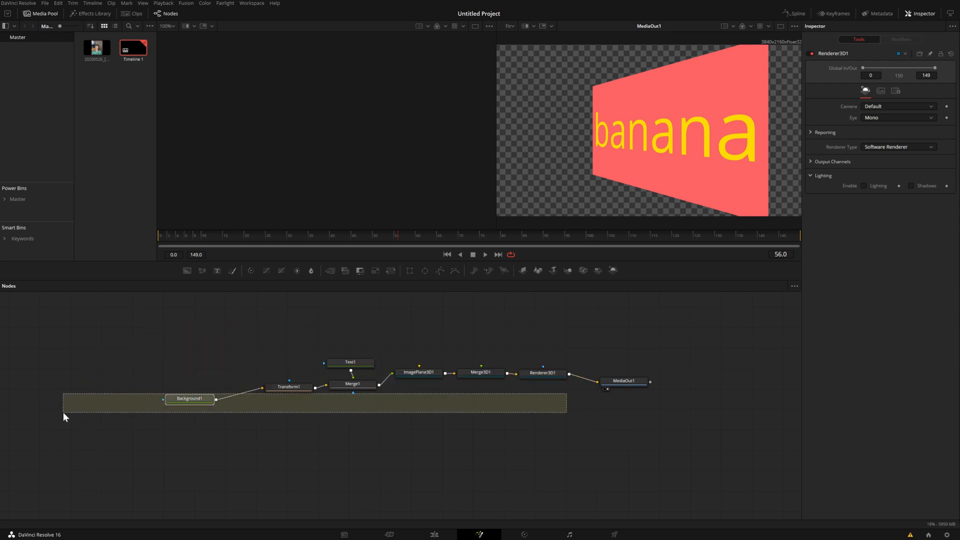
{"action": "key", "text": "Delete"}
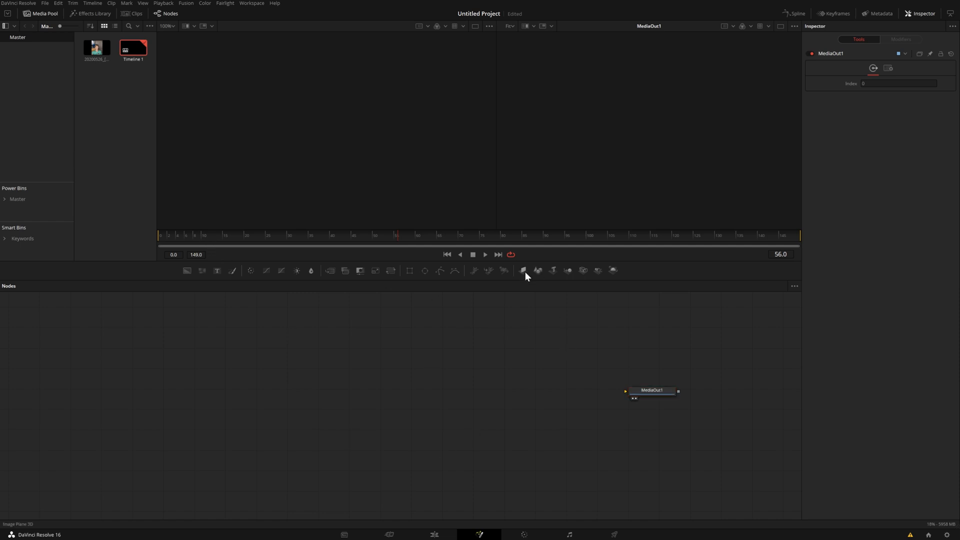
Add ImagePlane3D, Text3D, Merge3D and Renderer3D wired through to MediaOut.
{"action": "left_click", "coordinate": [522, 270]}
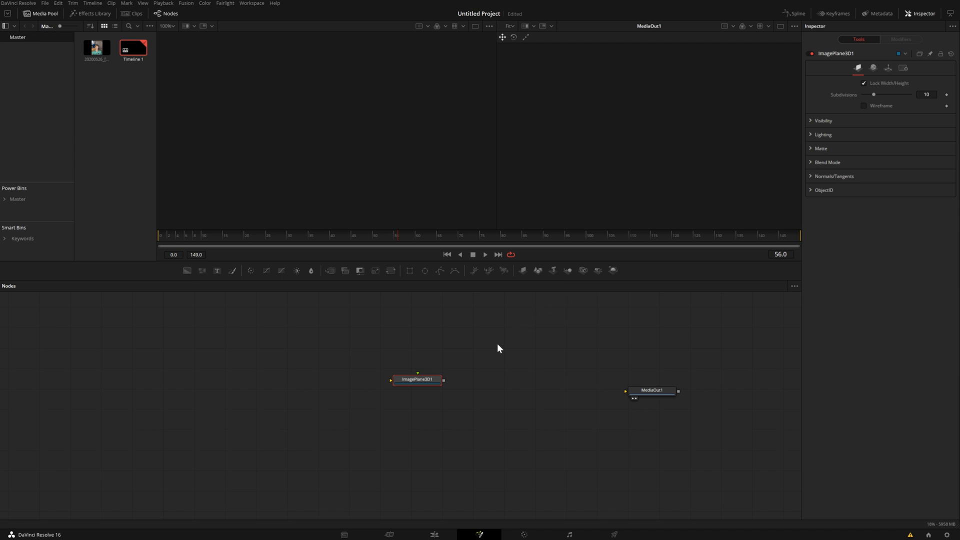
{"action": "left_click", "coordinate": [553, 270]}
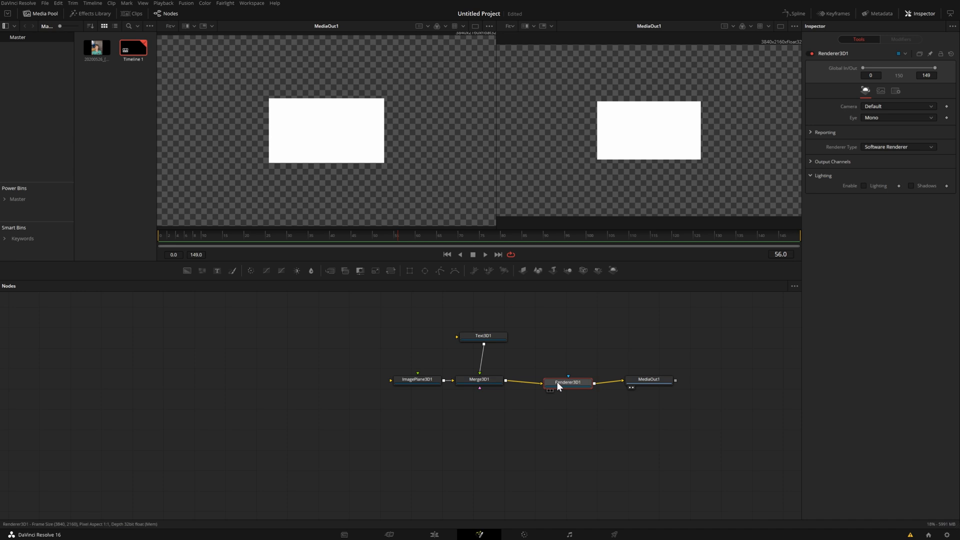
{"action": "left_click", "coordinate": [490, 379]}
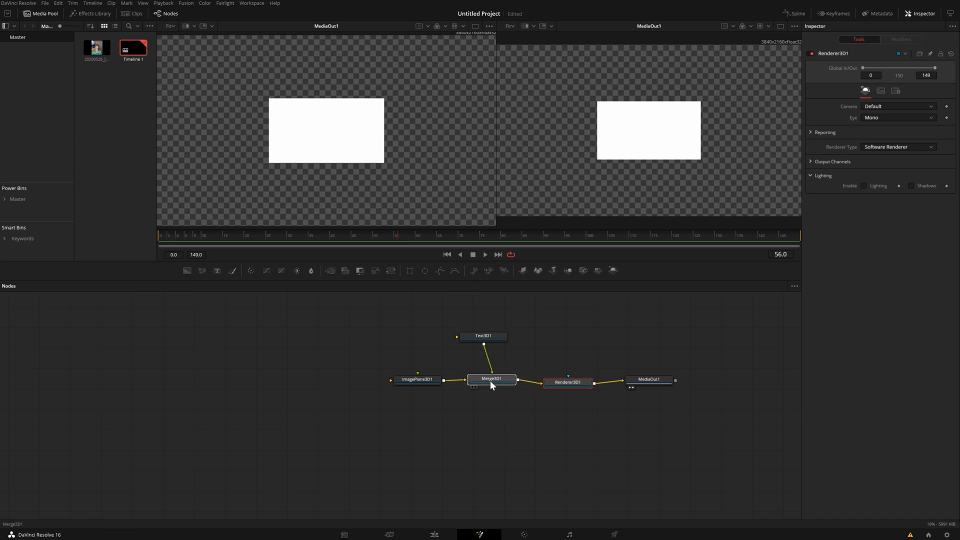
View Merge3D's plane centred in the perspective viewer and bring up Text3D's settings.
{"action": "left_click", "coordinate": [491, 378]}
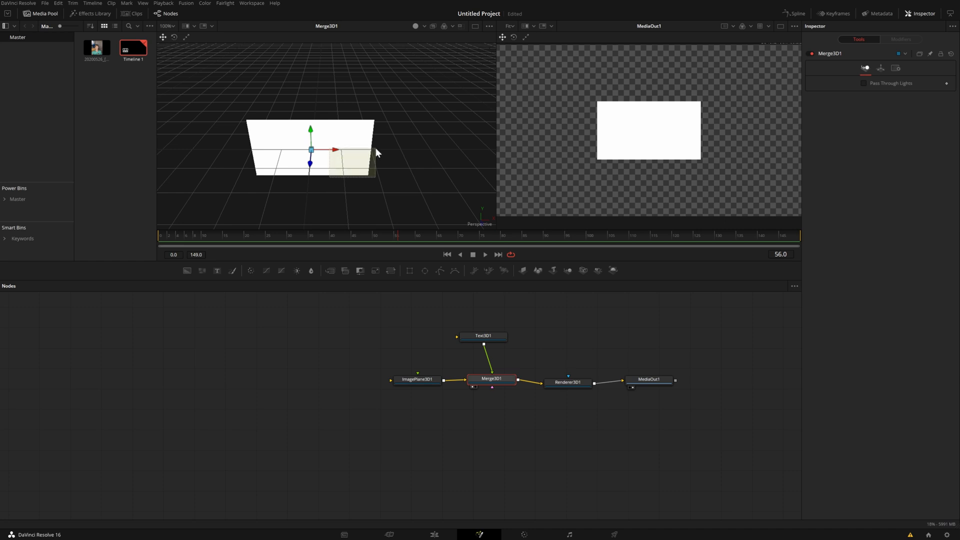
{"action": "left_click", "coordinate": [416, 379]}
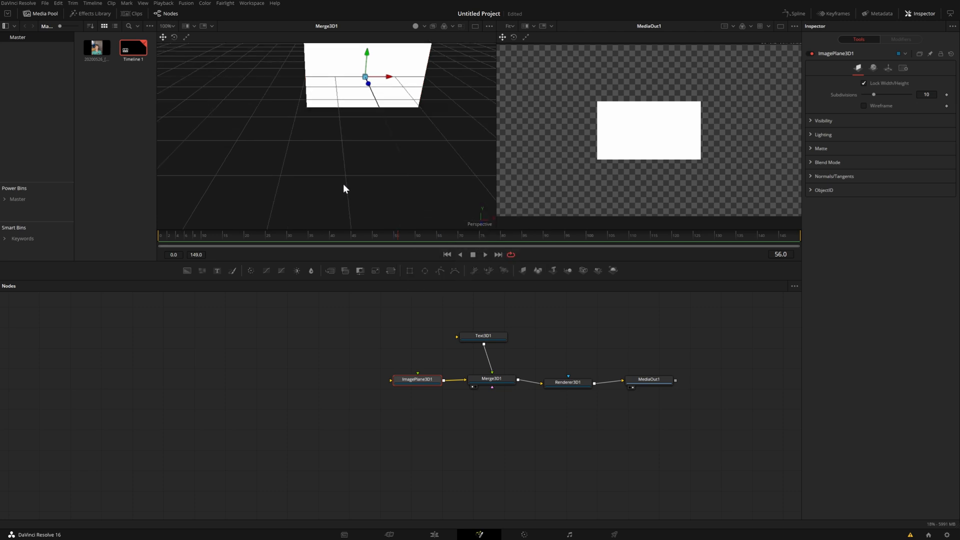
{"action": "left_click_drag", "start_coordinate": [367, 77], "coordinate": [366, 165]}
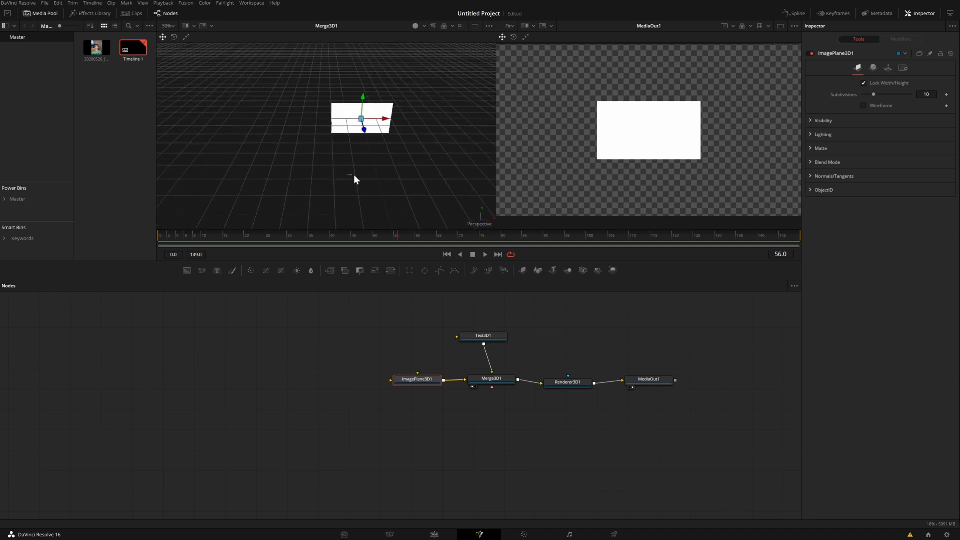
{"action": "scroll", "scroll_direction": "up", "scroll_amount": 3}
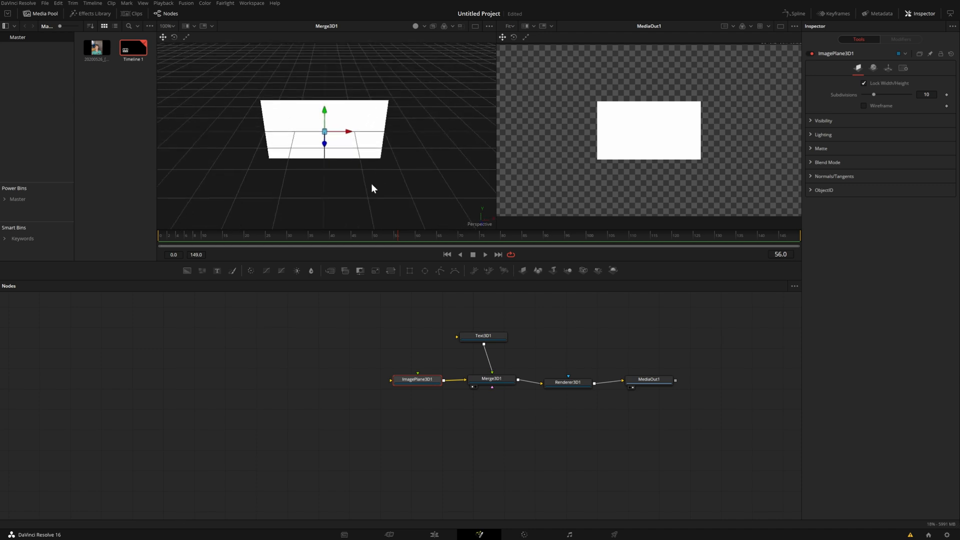
{"action": "left_click", "coordinate": [483, 336]}
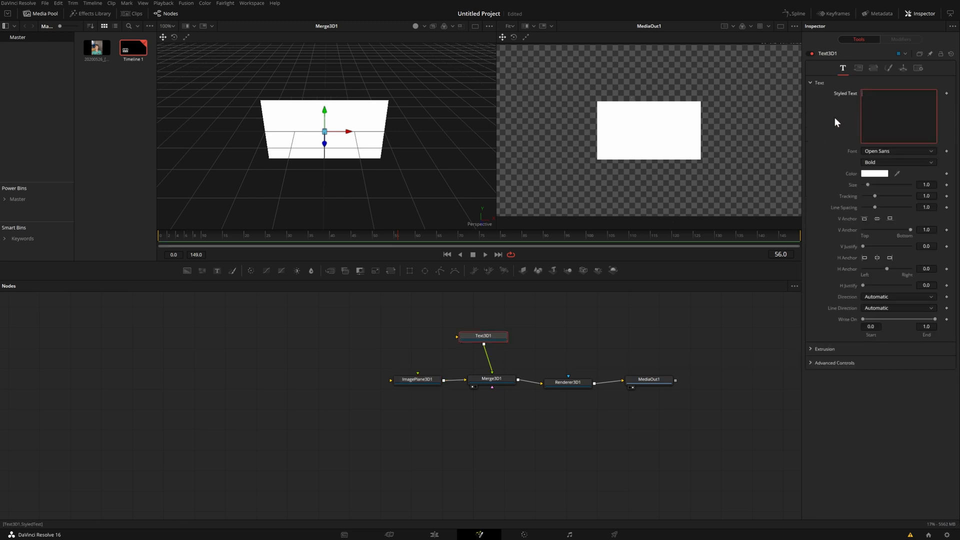
Make the 3D text read 'banana' in yellow #ffda00 at size 0.36.
{"action": "type", "text": "banana"}
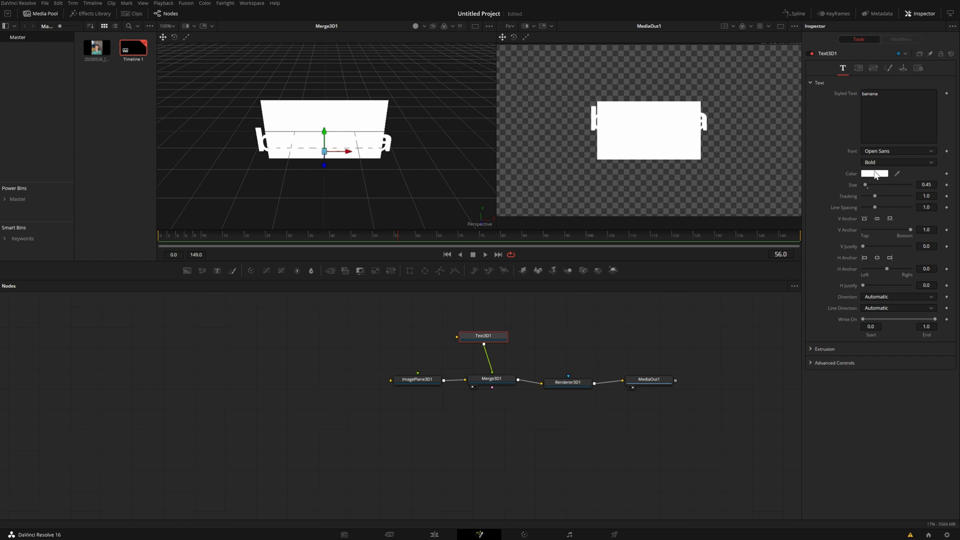
{"action": "left_click", "coordinate": [874, 173]}
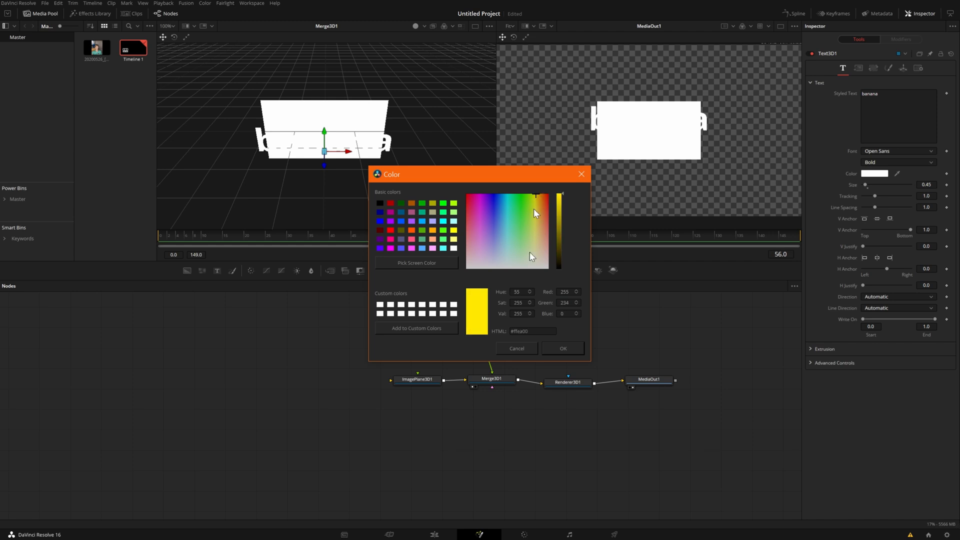
{"action": "left_click", "coordinate": [560, 348]}
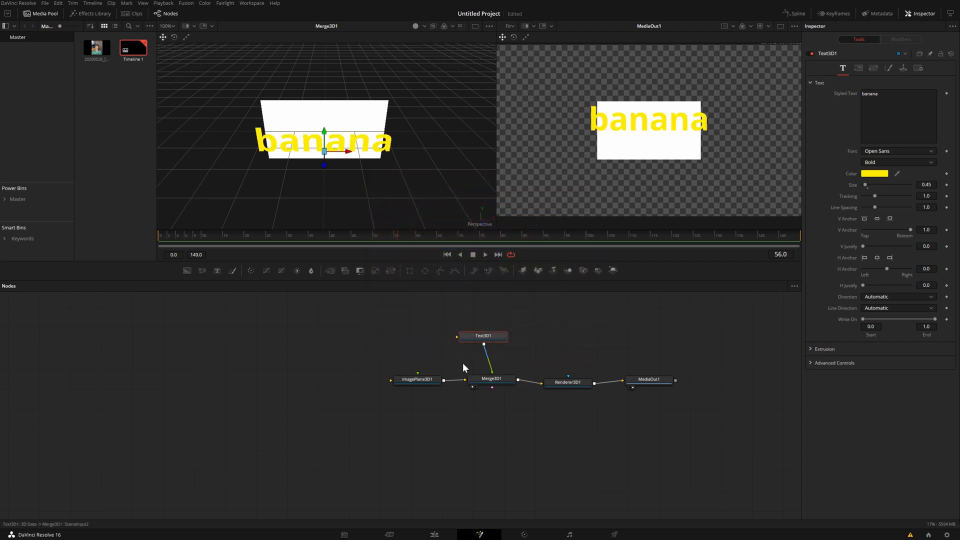
Set ImagePlane3D's diffuse material colour to coral.
{"action": "left_click", "coordinate": [417, 380]}
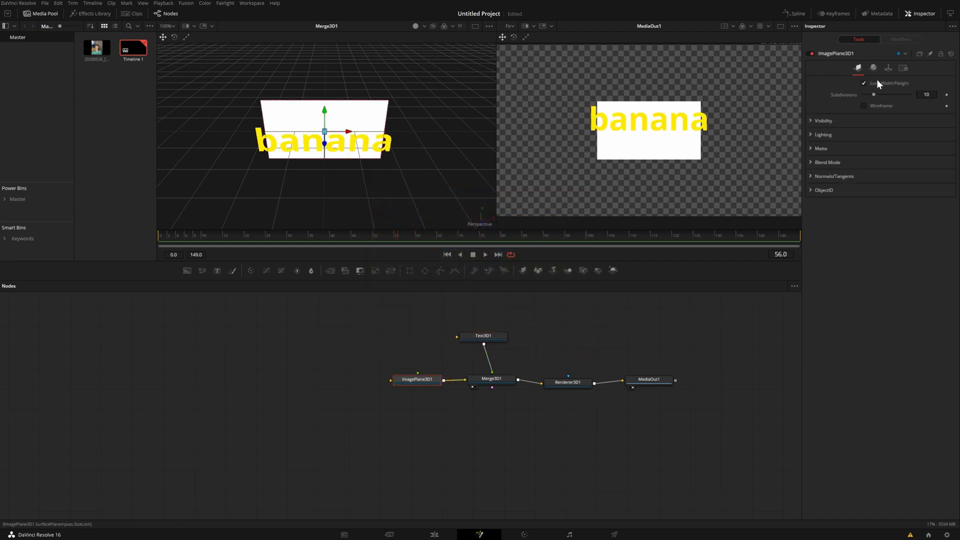
{"action": "left_click", "coordinate": [873, 68]}
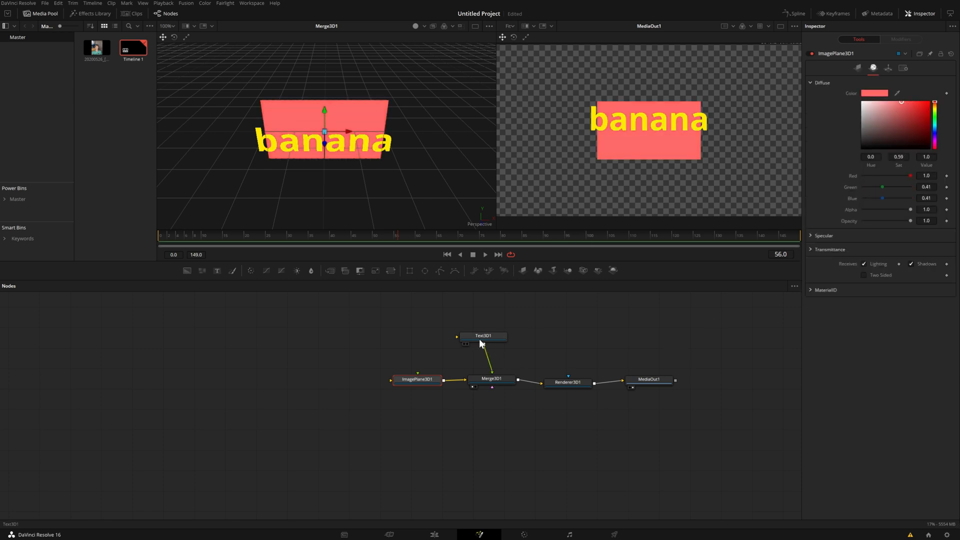
{"action": "left_click", "coordinate": [483, 336]}
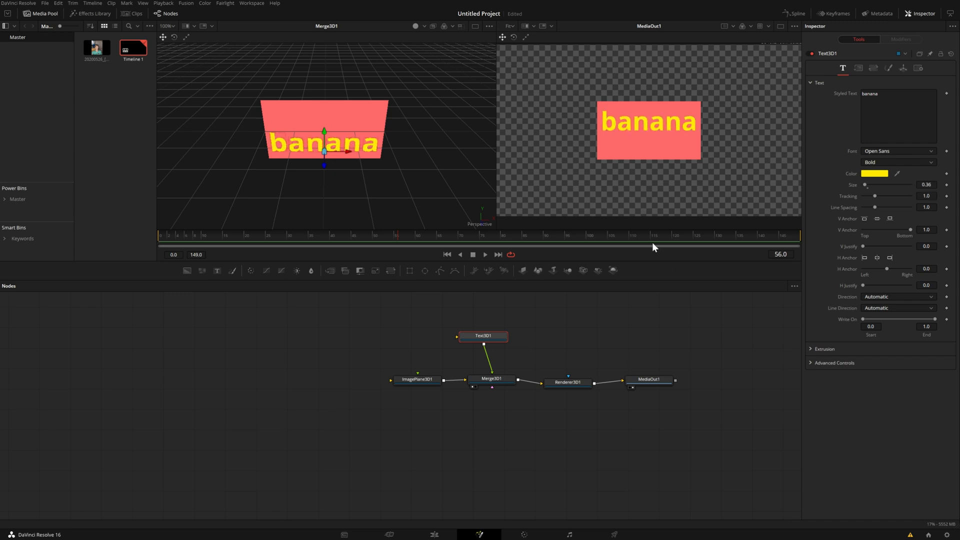
{"action": "left_click", "coordinate": [491, 379]}
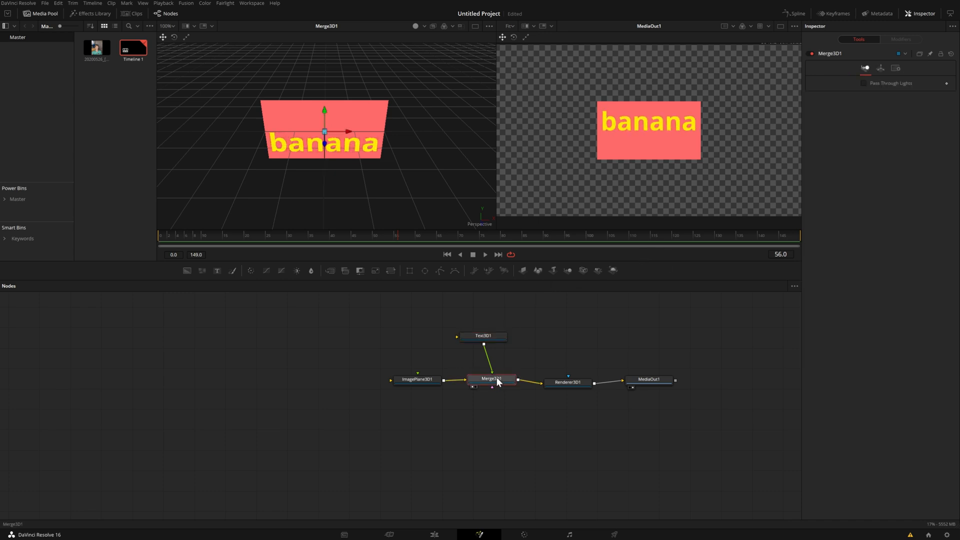
Tilt and enlarge the plane via Merge3D1 Rotation Y and Scale, then view it on the Edit page.
{"action": "left_click", "coordinate": [567, 382]}
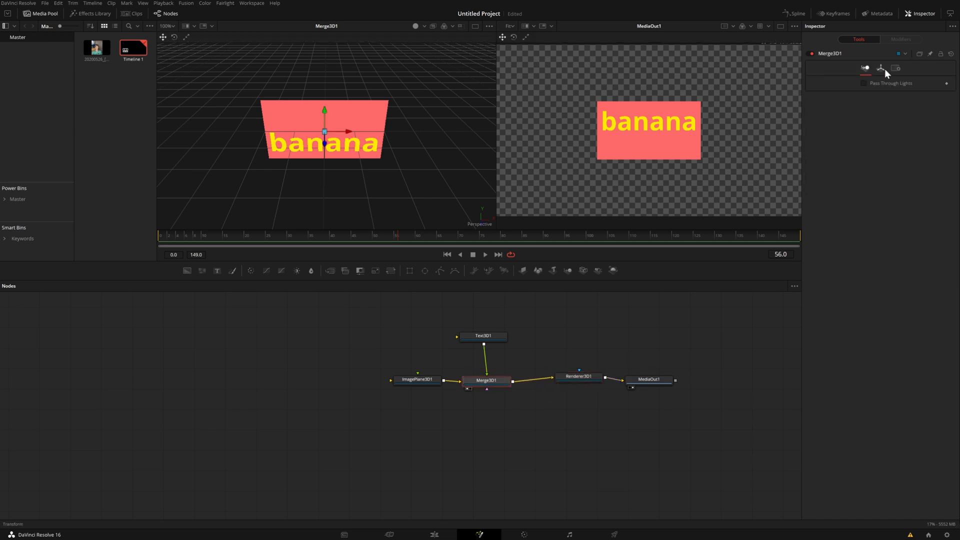
{"action": "left_click", "coordinate": [880, 68]}
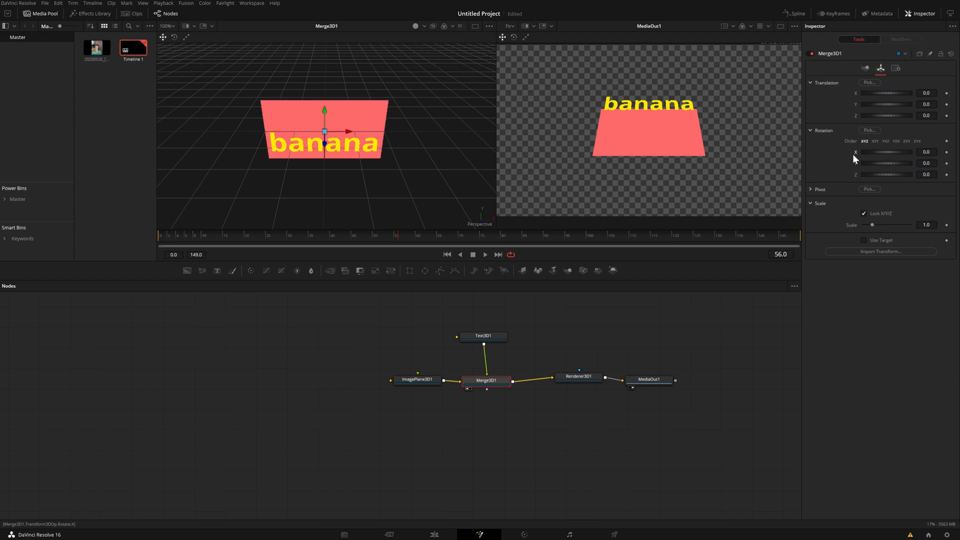
{"action": "left_click", "coordinate": [483, 336]}
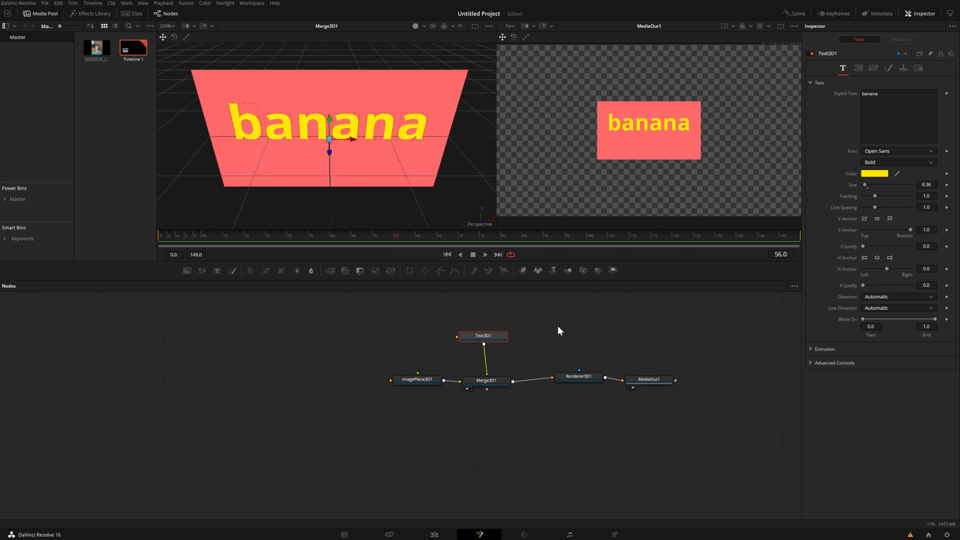
{"action": "left_click", "coordinate": [486, 380]}
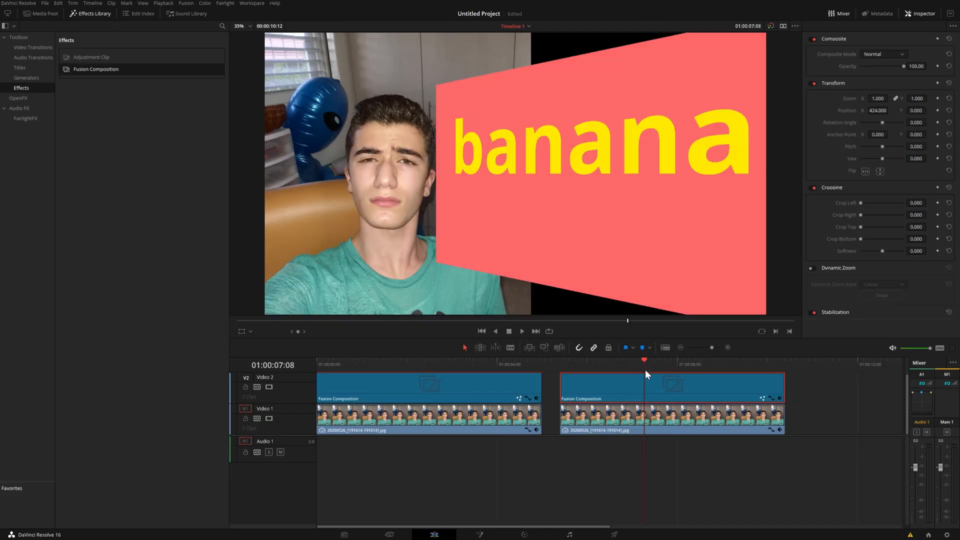
Select the second Fusion Composition clip and open its node graph in Fusion.
{"action": "left_click", "coordinate": [438, 364]}
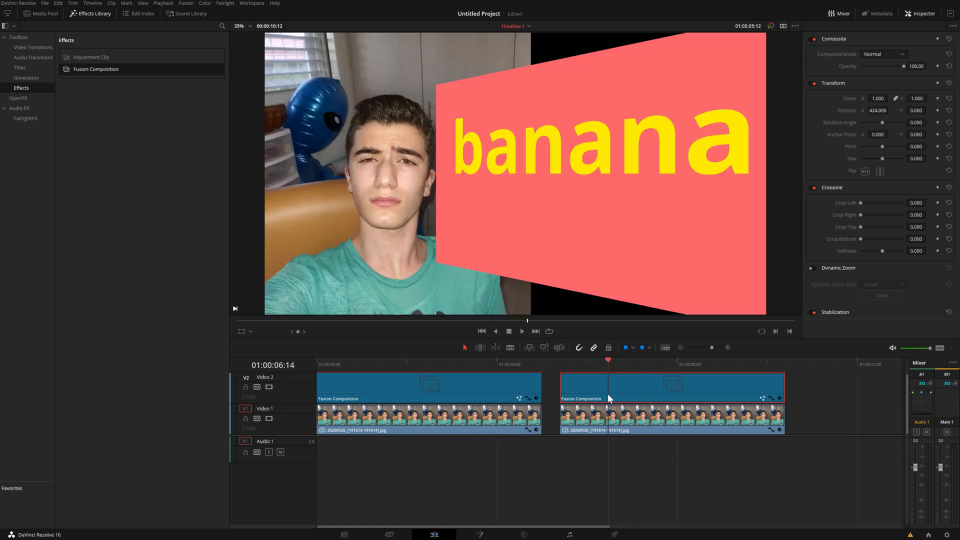
{"action": "left_click", "coordinate": [638, 364]}
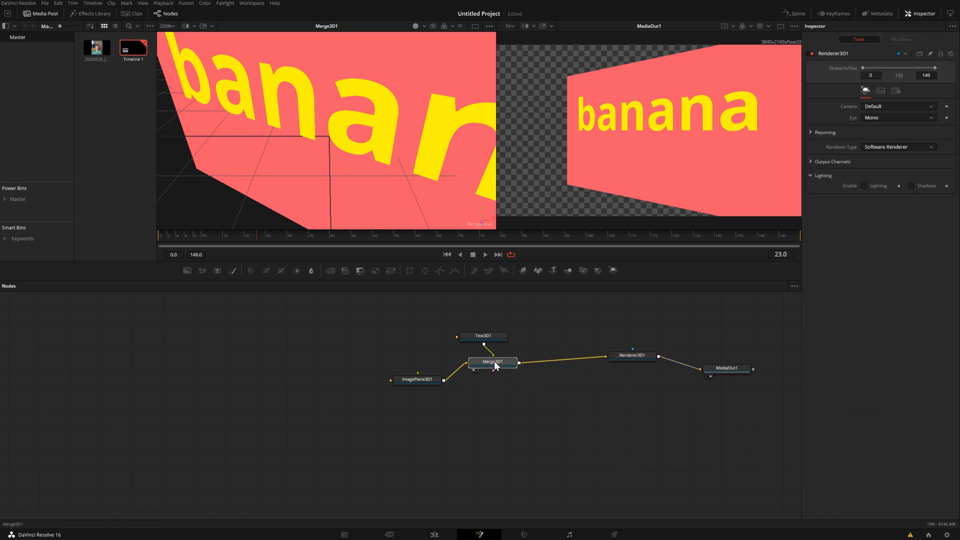
Inspect Merge3D1's transform, then dismiss the Select Tool list without inserting anything.
{"action": "left_click", "coordinate": [493, 362]}
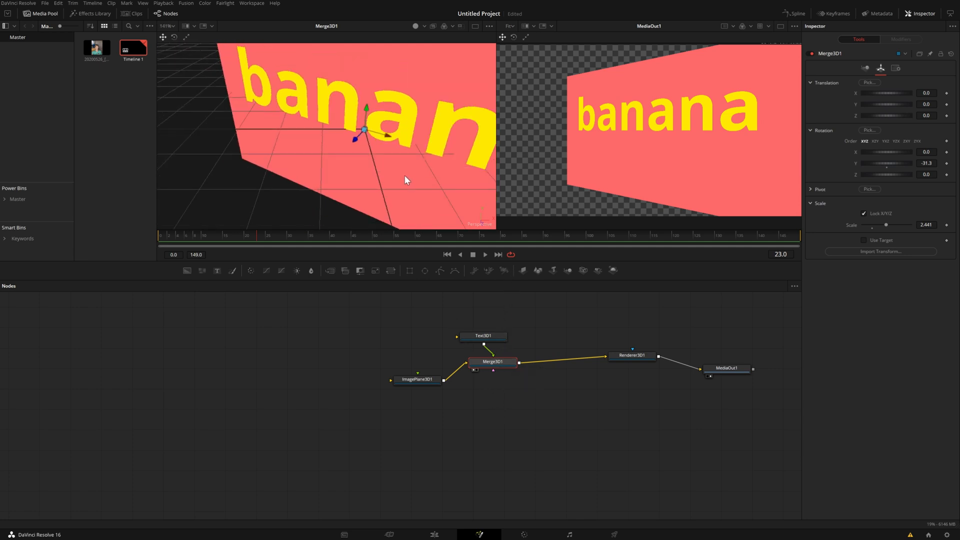
{"action": "scroll", "scroll_direction": "down", "scroll_amount": 3}
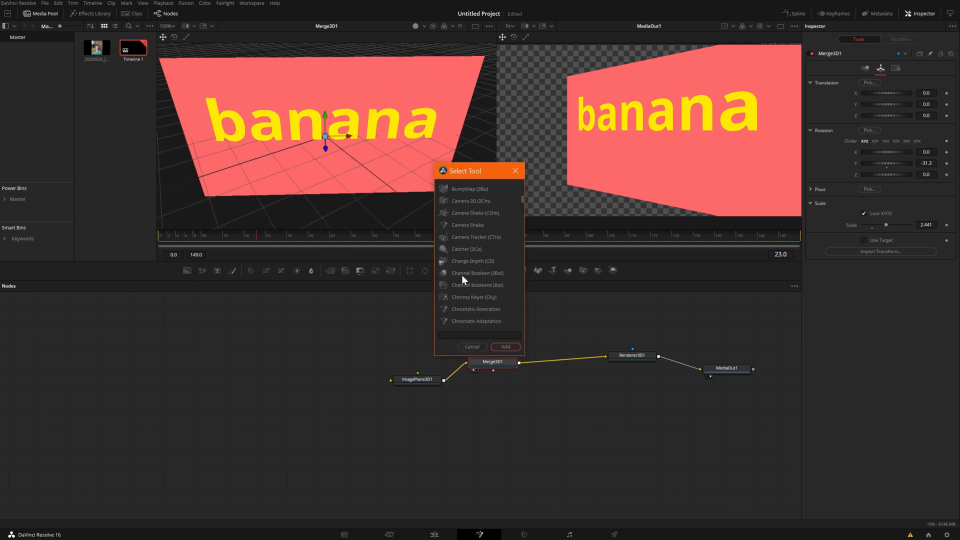
{"action": "scroll", "scroll_direction": "down", "scroll_amount": 3}
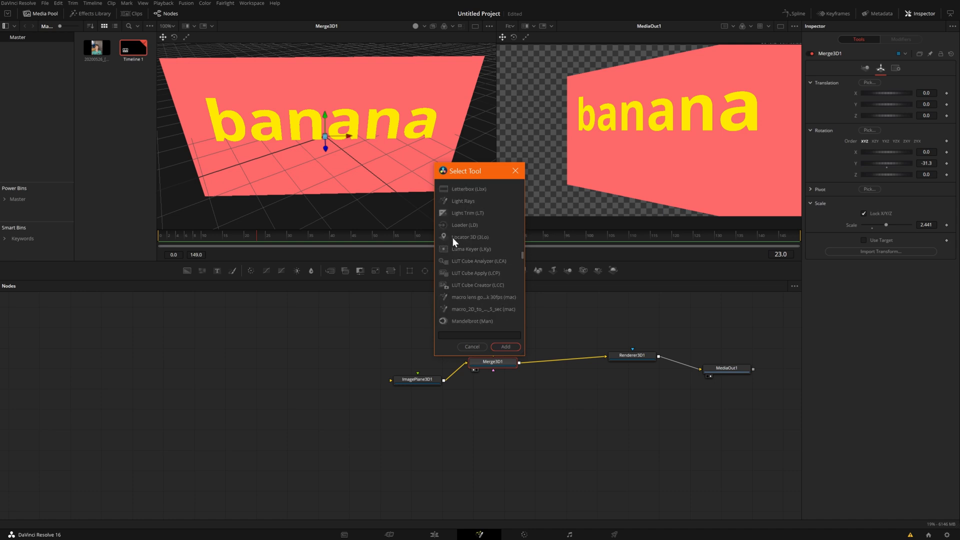
{"action": "scroll", "scroll_direction": "down", "scroll_amount": 3}
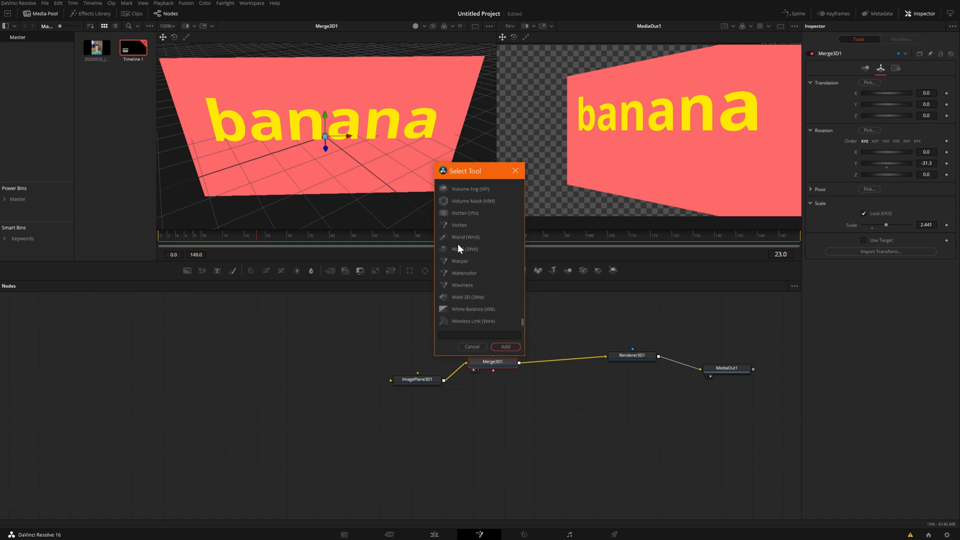
{"action": "scroll", "scroll_direction": "down", "scroll_amount": 3}
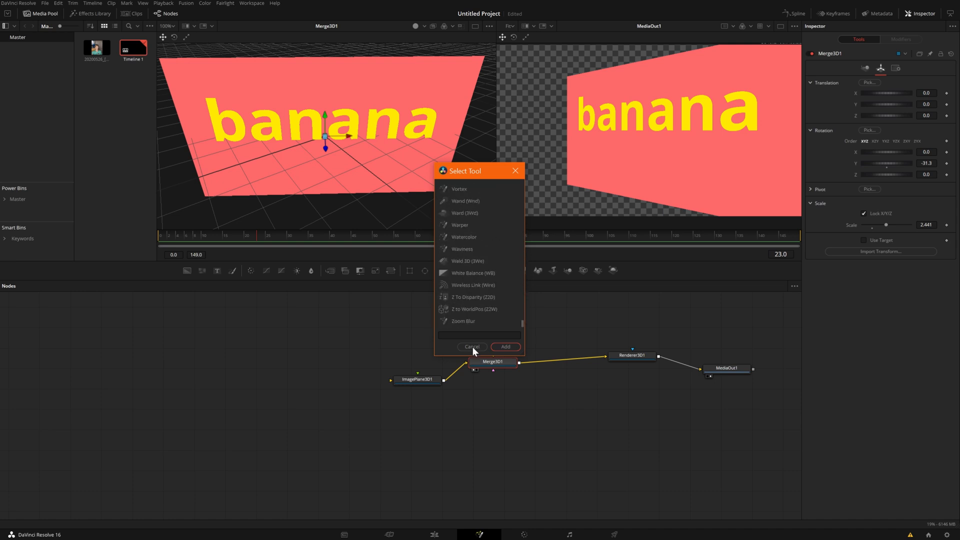
{"action": "mouse_move", "coordinate": [481, 356]}
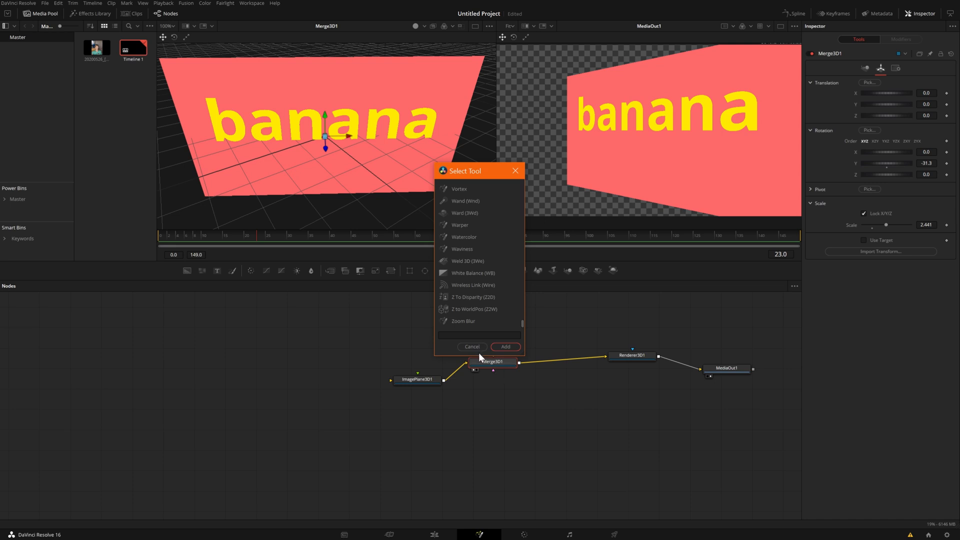
{"action": "left_click", "coordinate": [503, 347]}
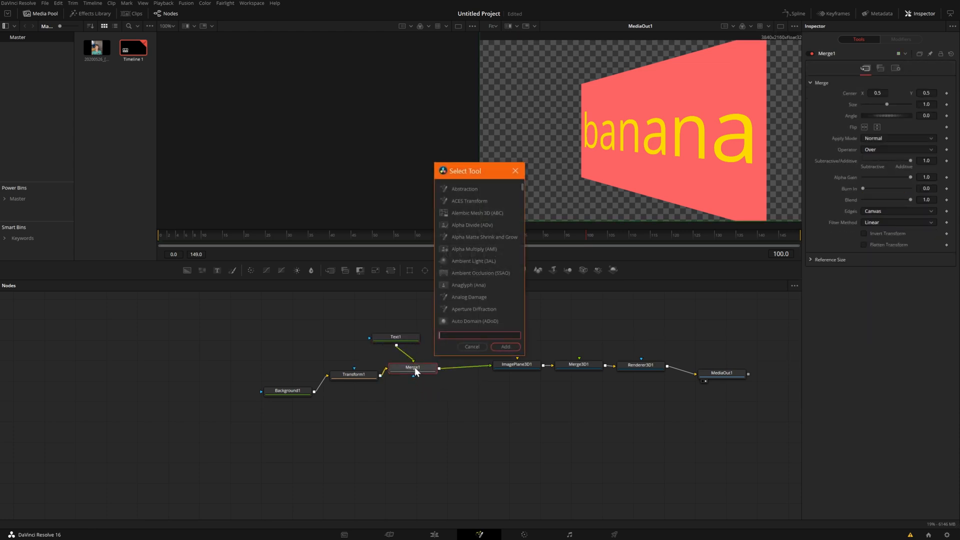
Insert a Drop Shadow after Merge1, remove it again, and check the image plane and Merge3D settings.
{"action": "type", "text": "dr"}
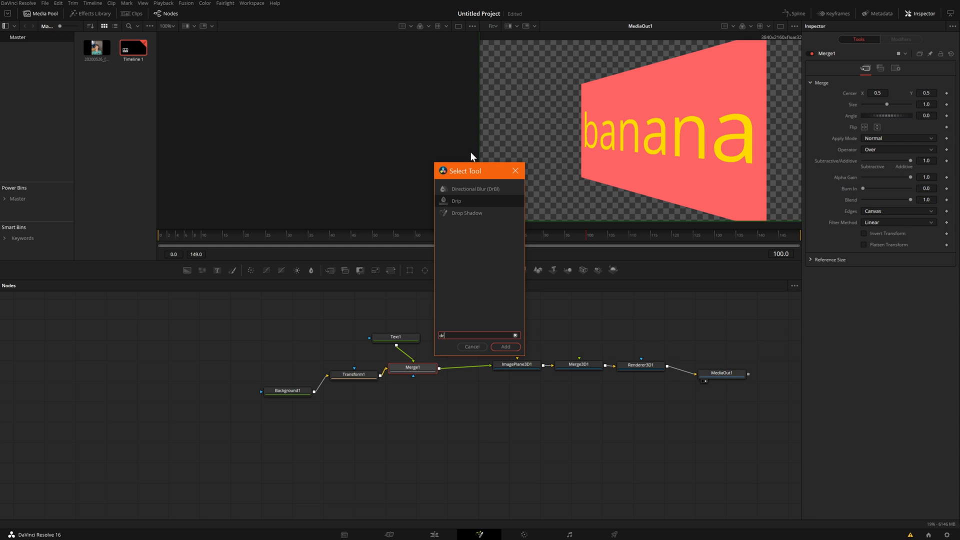
{"action": "left_click", "coordinate": [504, 347]}
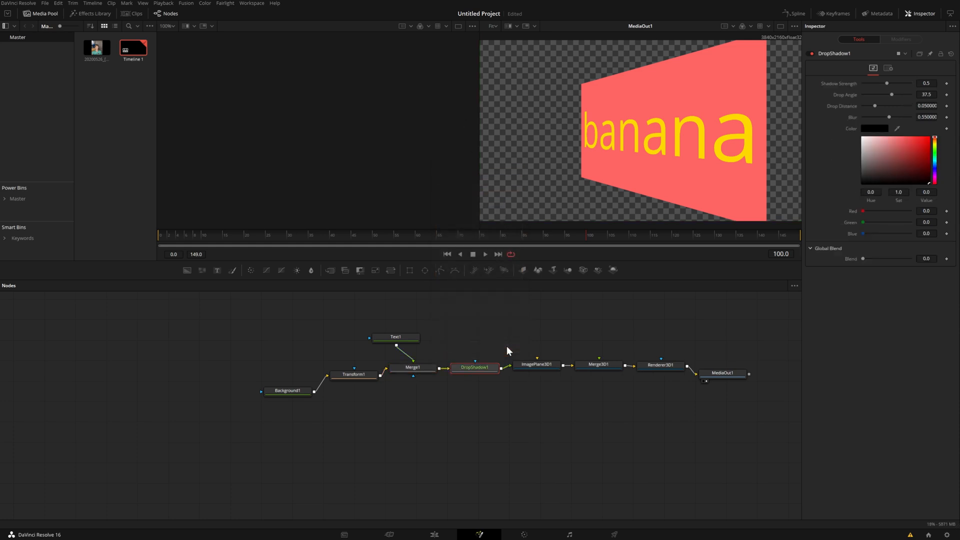
{"action": "left_click", "coordinate": [544, 364]}
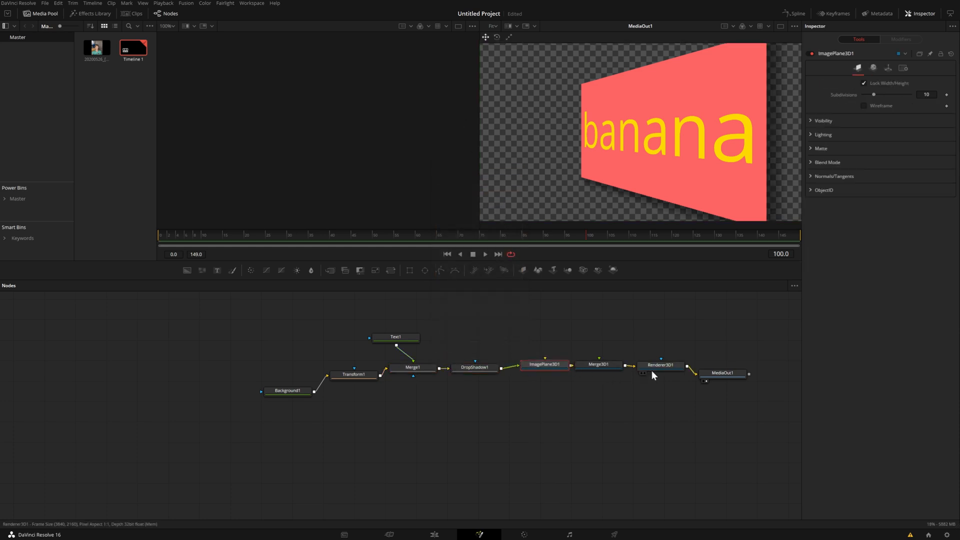
{"action": "left_click", "coordinate": [607, 367]}
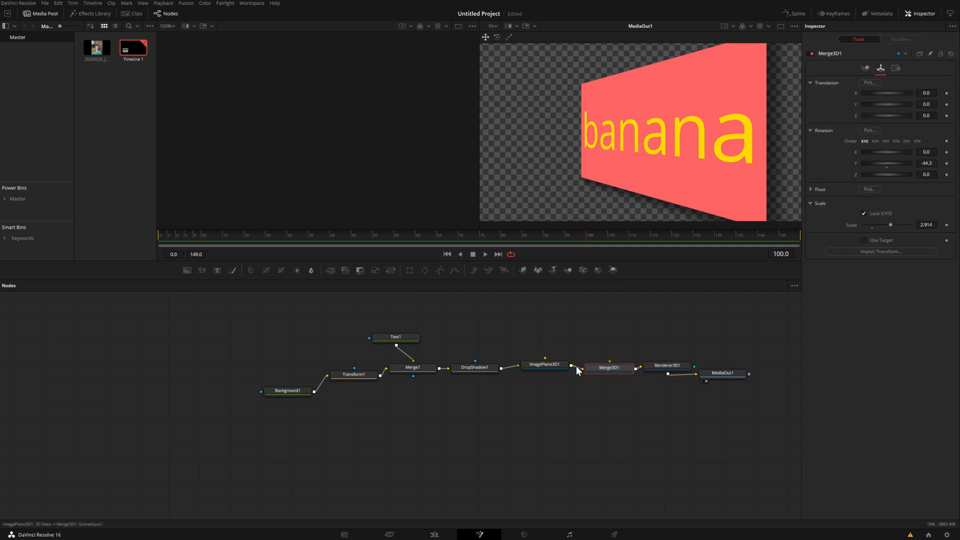
{"action": "left_click", "coordinate": [550, 366]}
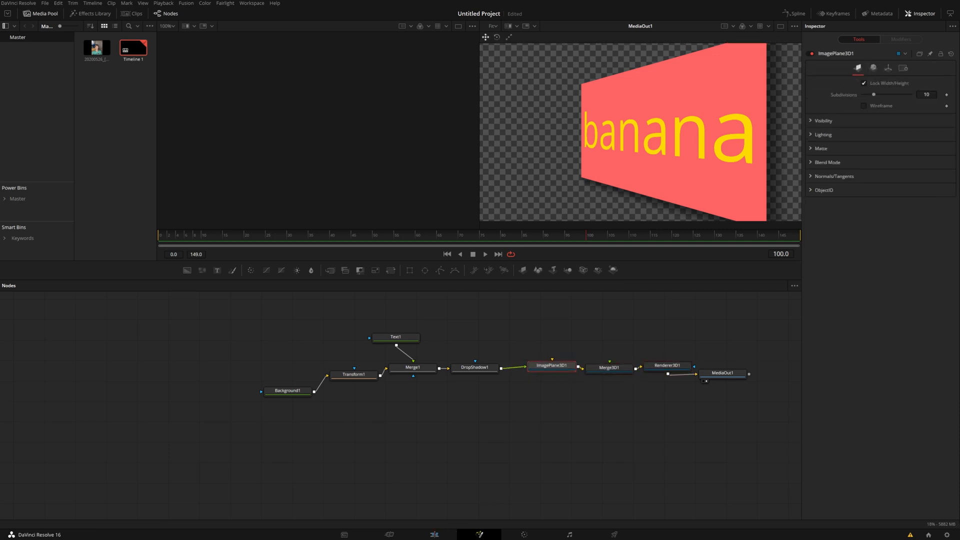
{"action": "left_click", "coordinate": [434, 534]}
{"action": "type", "text": "dre"}
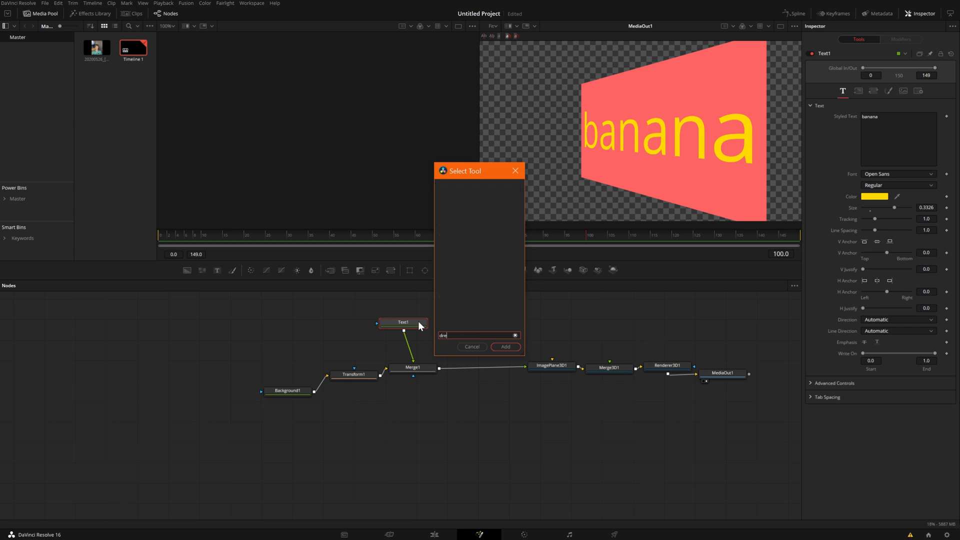
Add a Drop Shadow to the Text1 banana text and check it on the Edit page.
{"action": "type", "text": "Drop Shadow"}
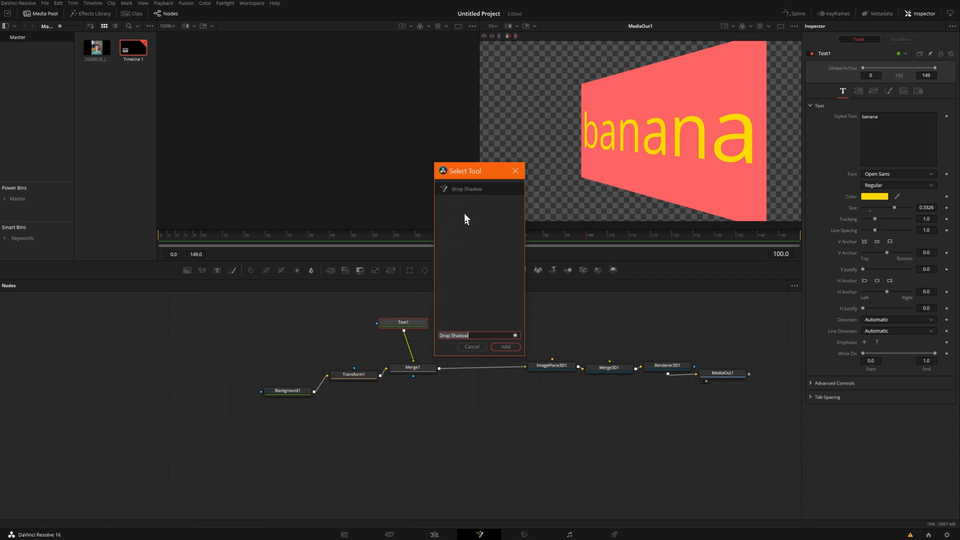
{"action": "left_click", "coordinate": [504, 347]}
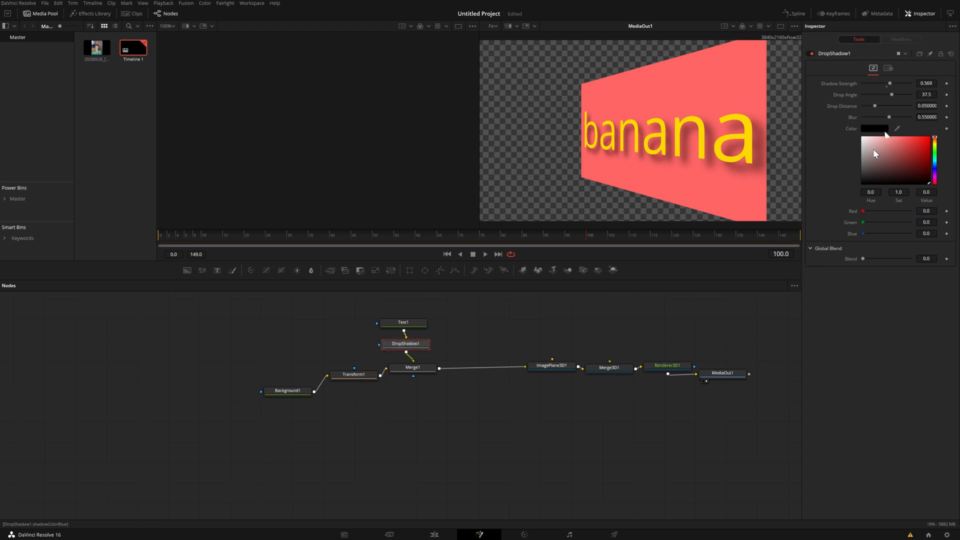
{"action": "left_click", "coordinate": [389, 534]}
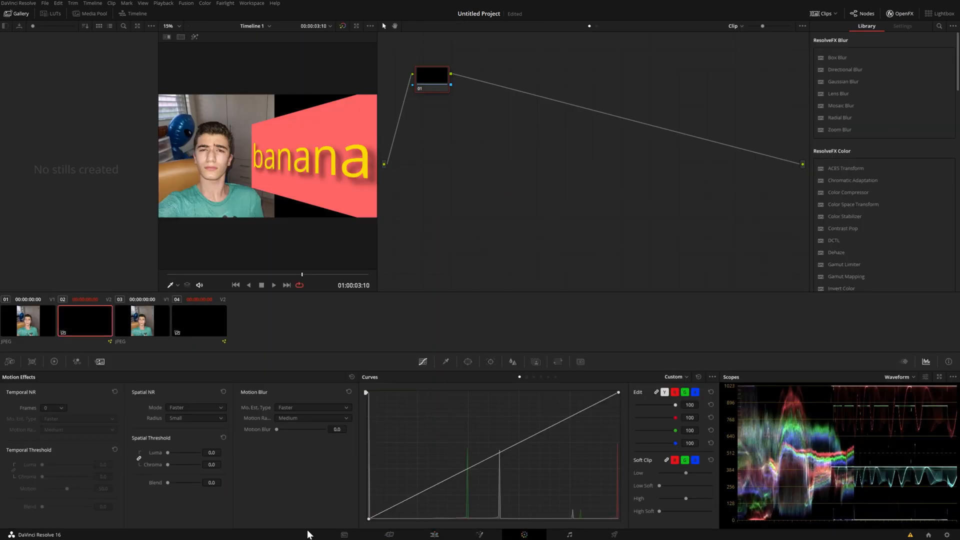
Adjust the shadow to Drop Angle about 7.8 and Blur 0.603, then view it on the edit timeline.
{"action": "left_click", "coordinate": [479, 534]}
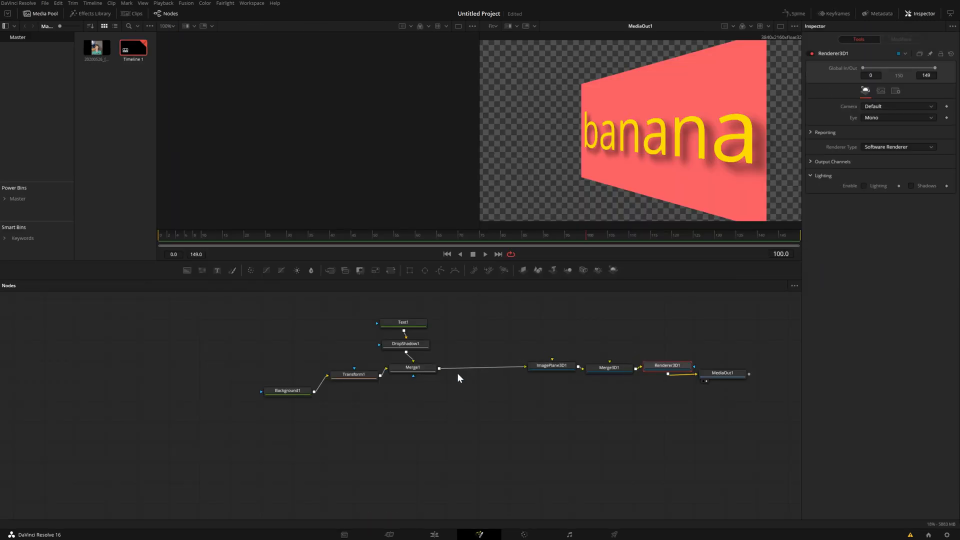
{"action": "left_click", "coordinate": [405, 343]}
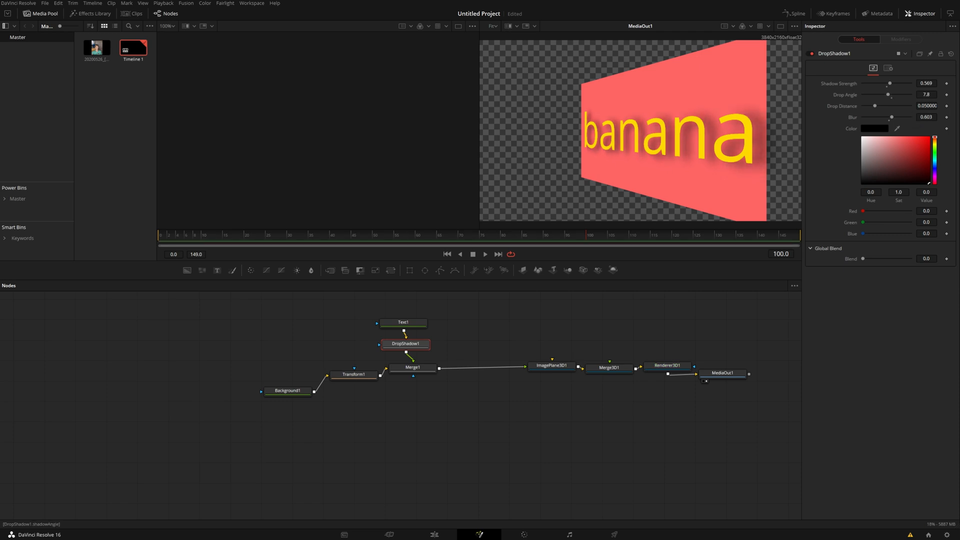
{"action": "left_click", "coordinate": [434, 534]}
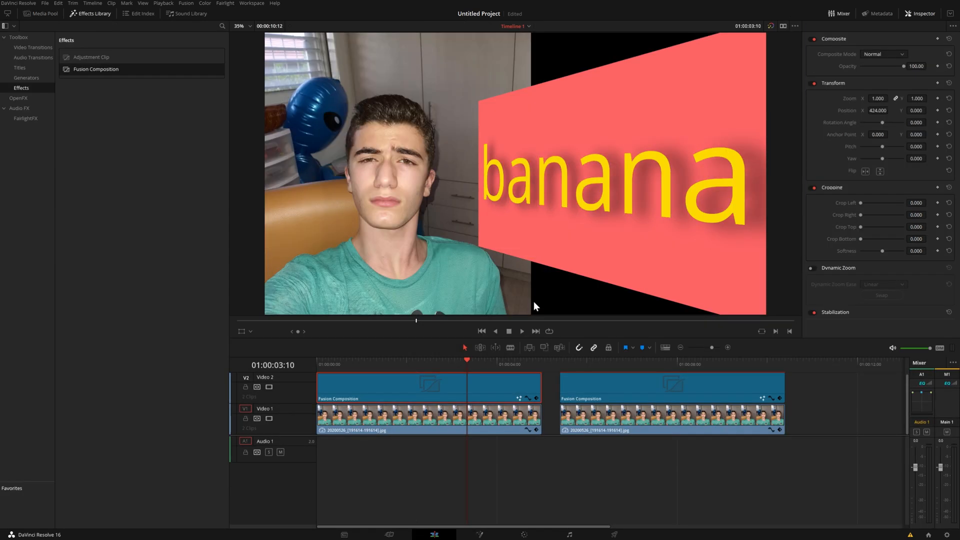
{"action": "mouse_move", "coordinate": [531, 277]}
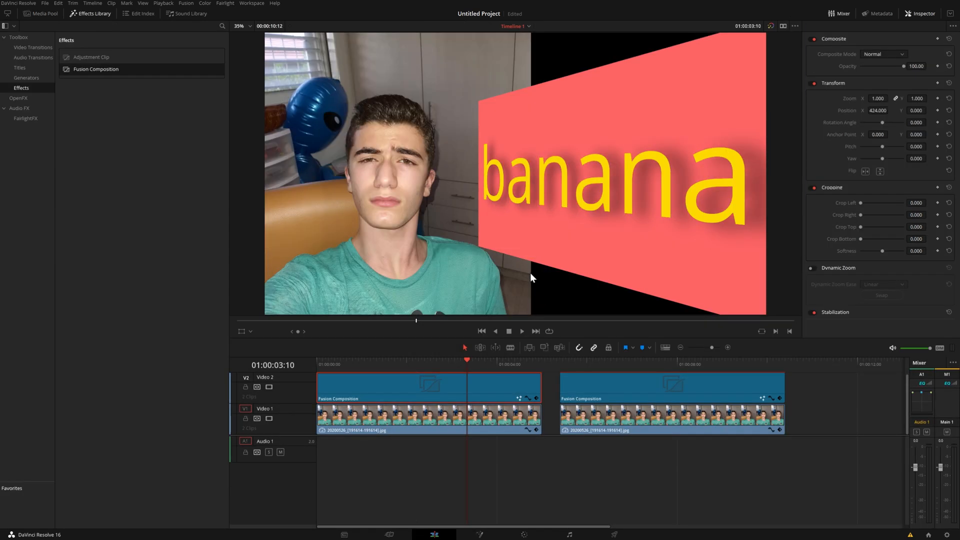
{"action": "left_click", "coordinate": [599, 361]}
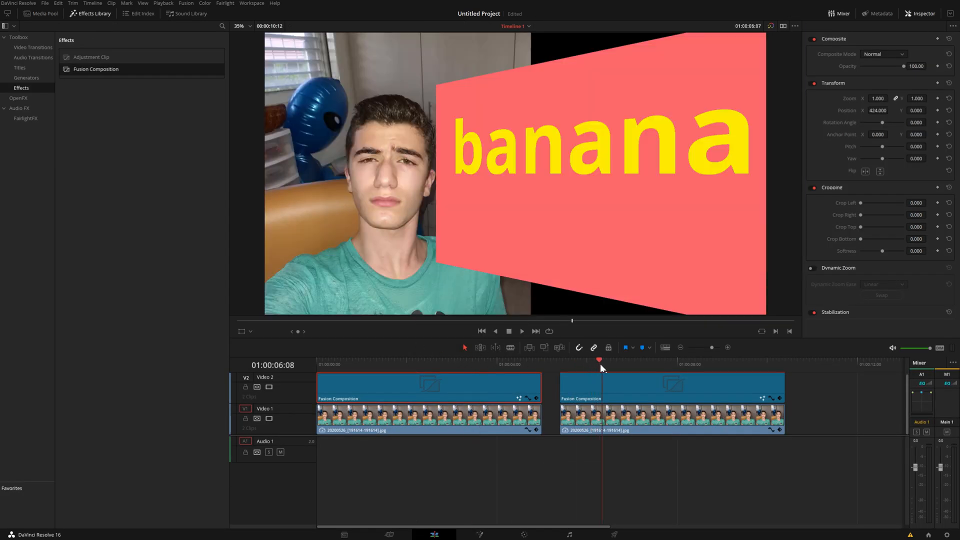
{"action": "left_click", "coordinate": [463, 361]}
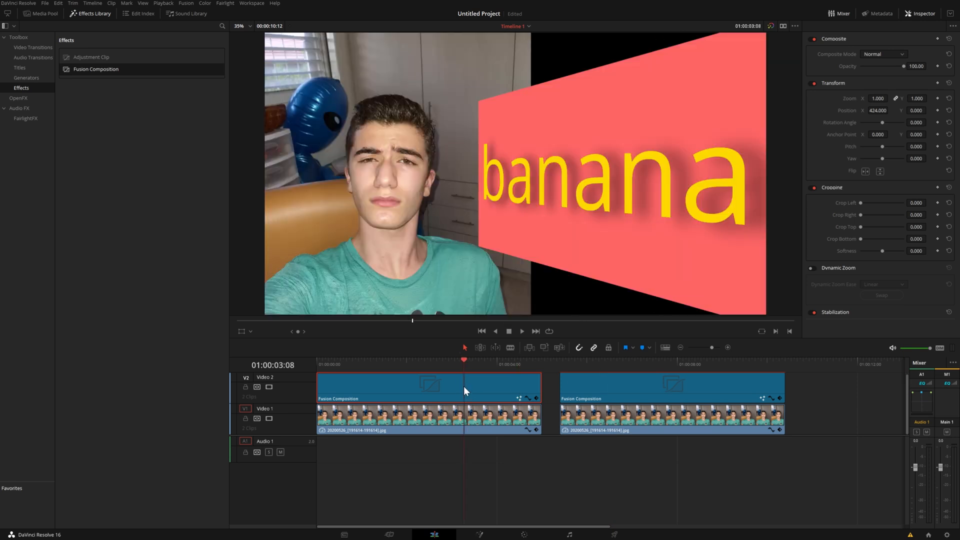
{"action": "left_click", "coordinate": [498, 361]}
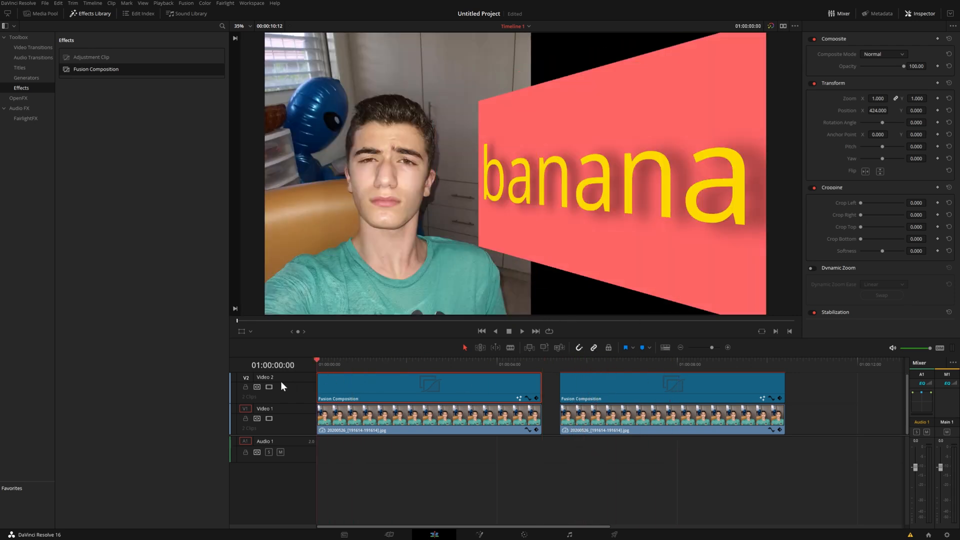
{"action": "mouse_move", "coordinate": [287, 389]}
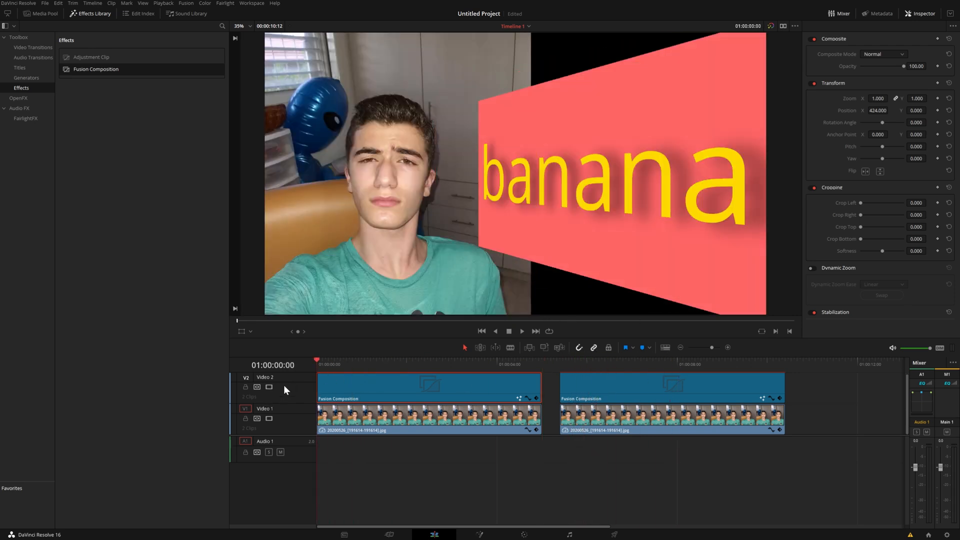